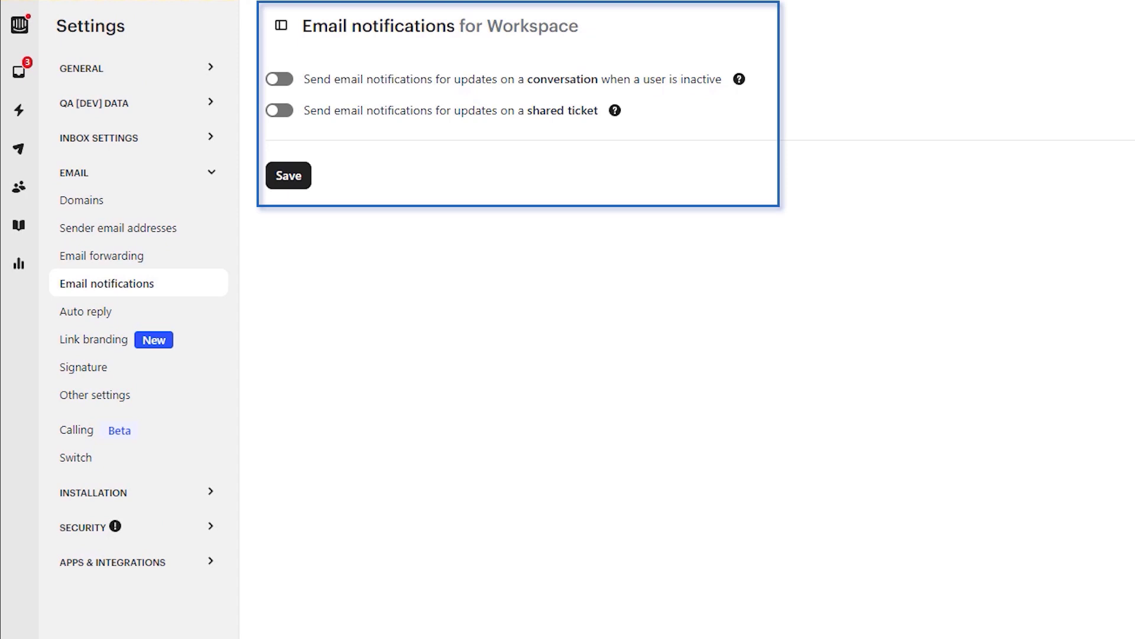
- Save the Intercom workspace email notification settings with both alert toggles off
left_click(18, 211)
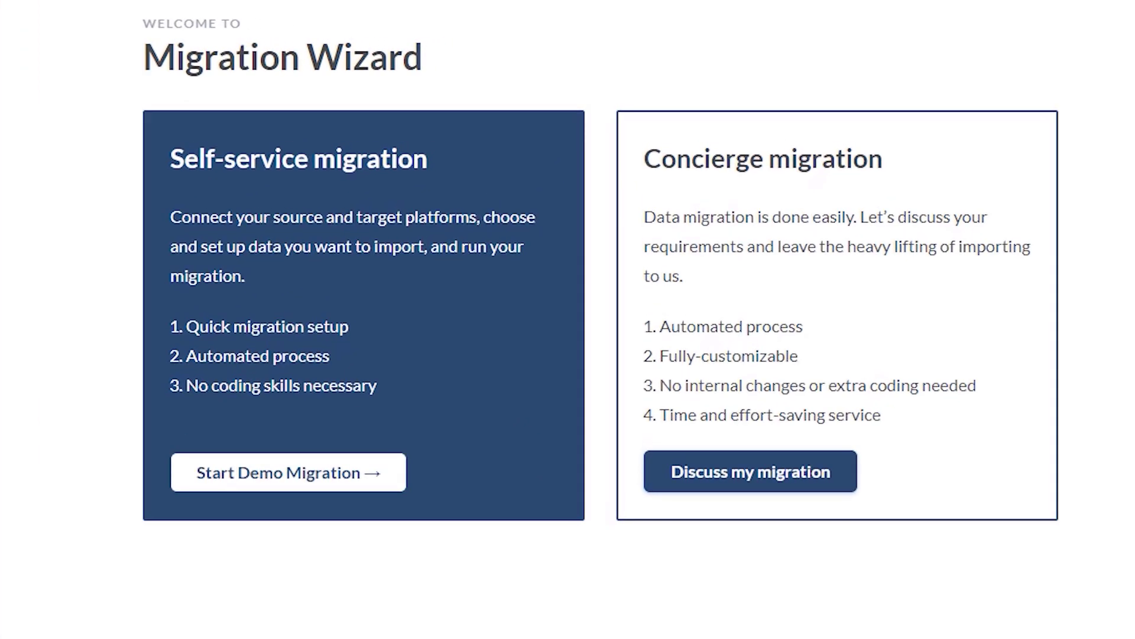
- Start a demo migration, sign in with Zendesk and Intercom, and authorize Intercom access
left_click(288, 472)
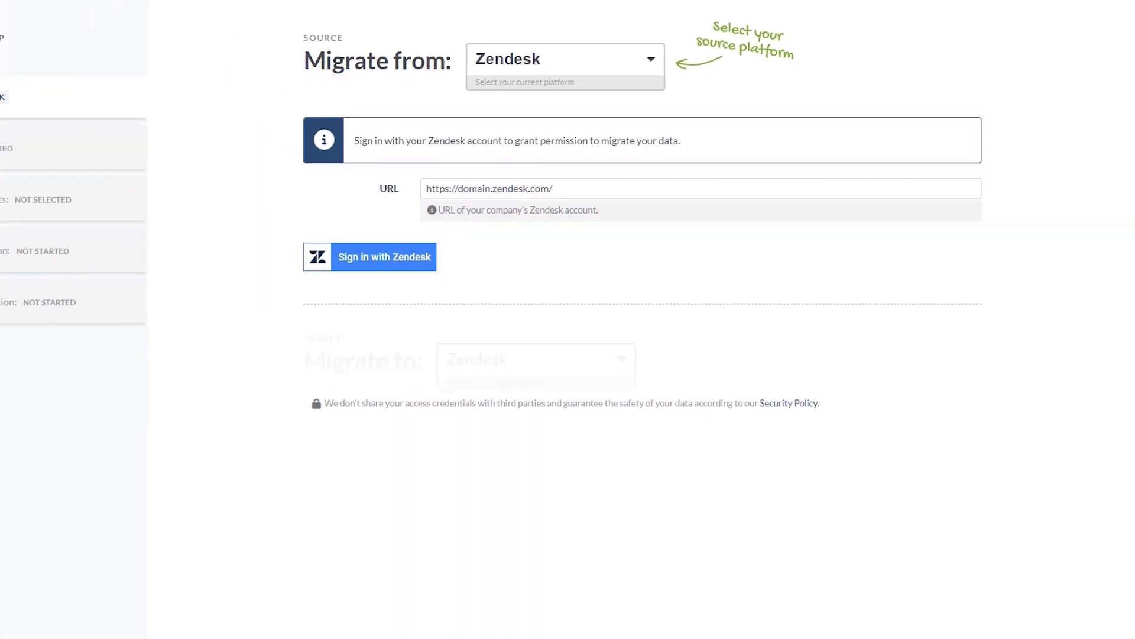
left_click(385, 256)
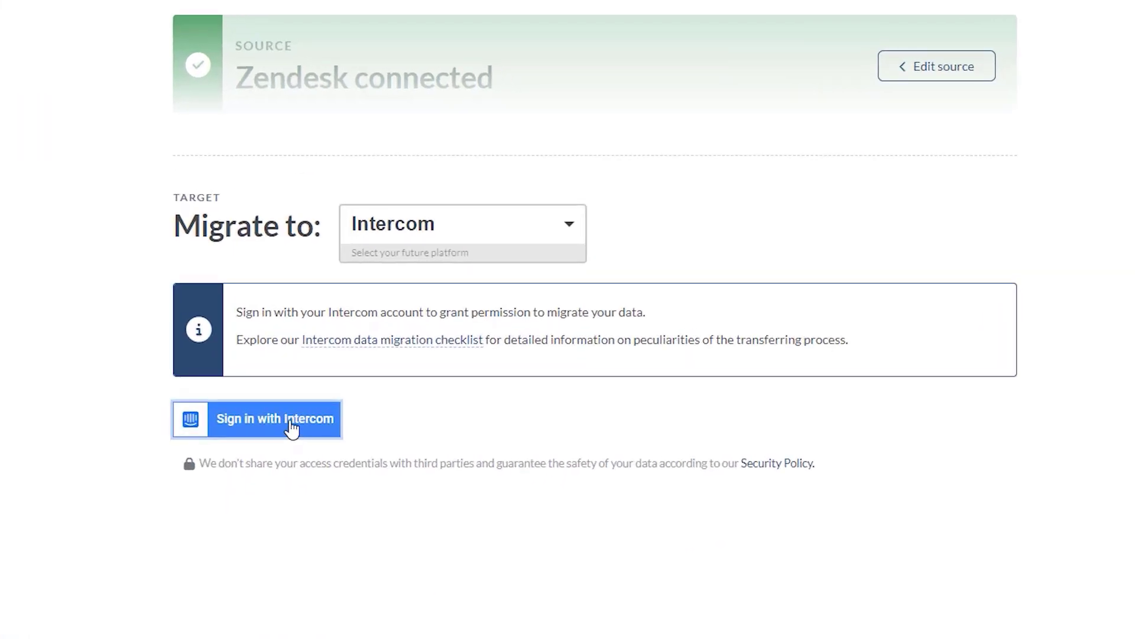
left_click(274, 419)
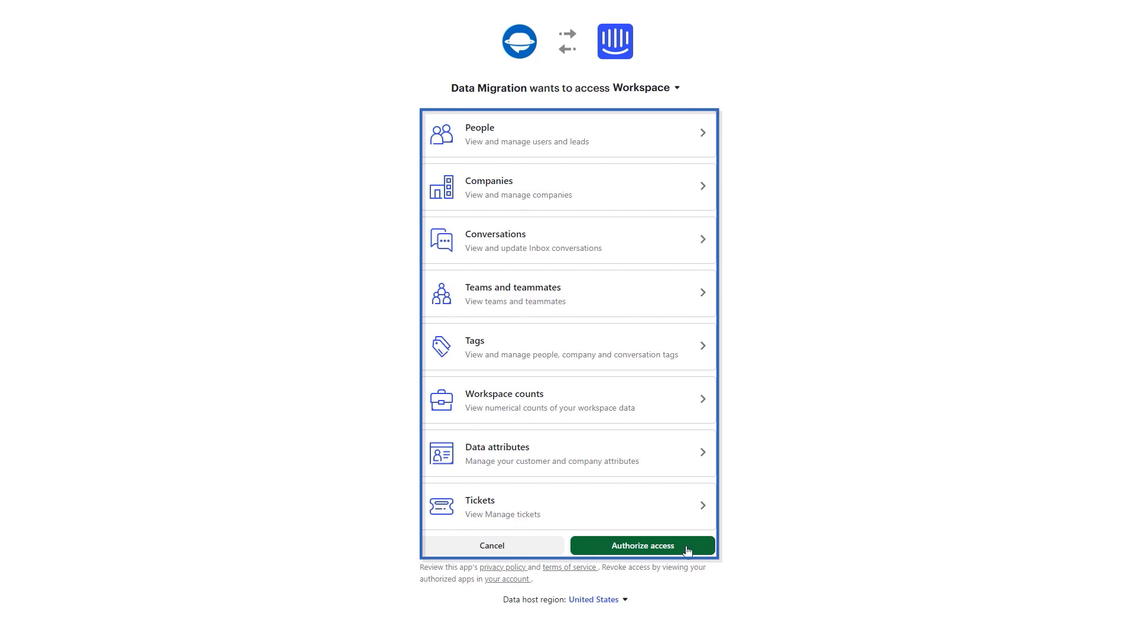
left_click(641, 545)
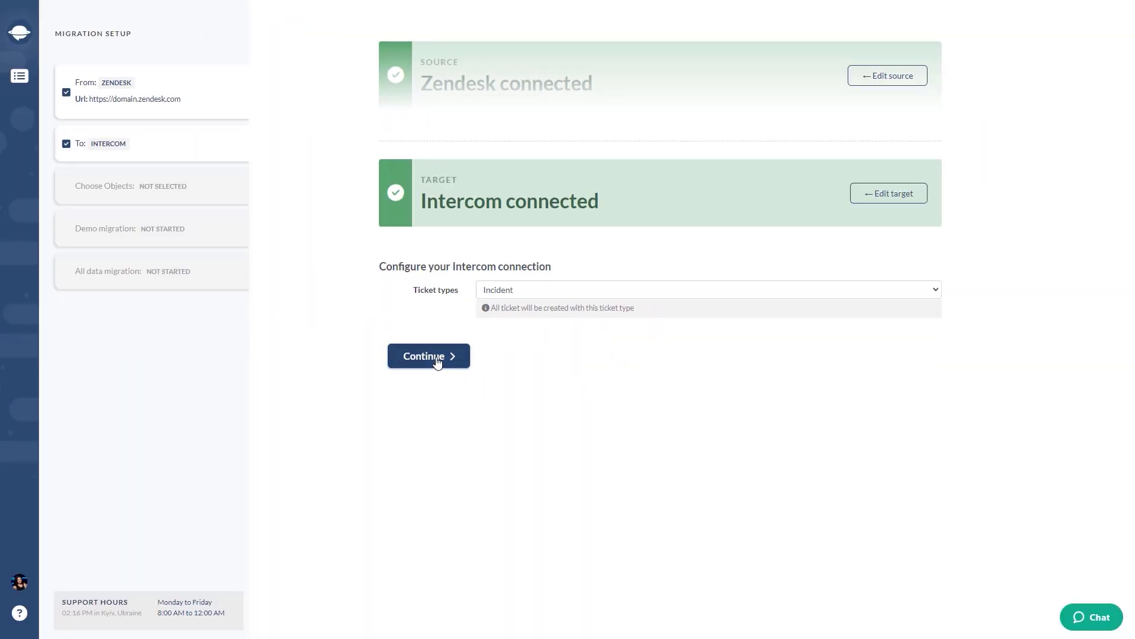
- Continue to Select Objects and tick Groups, Agents, Categories and Sections
left_click(428, 355)
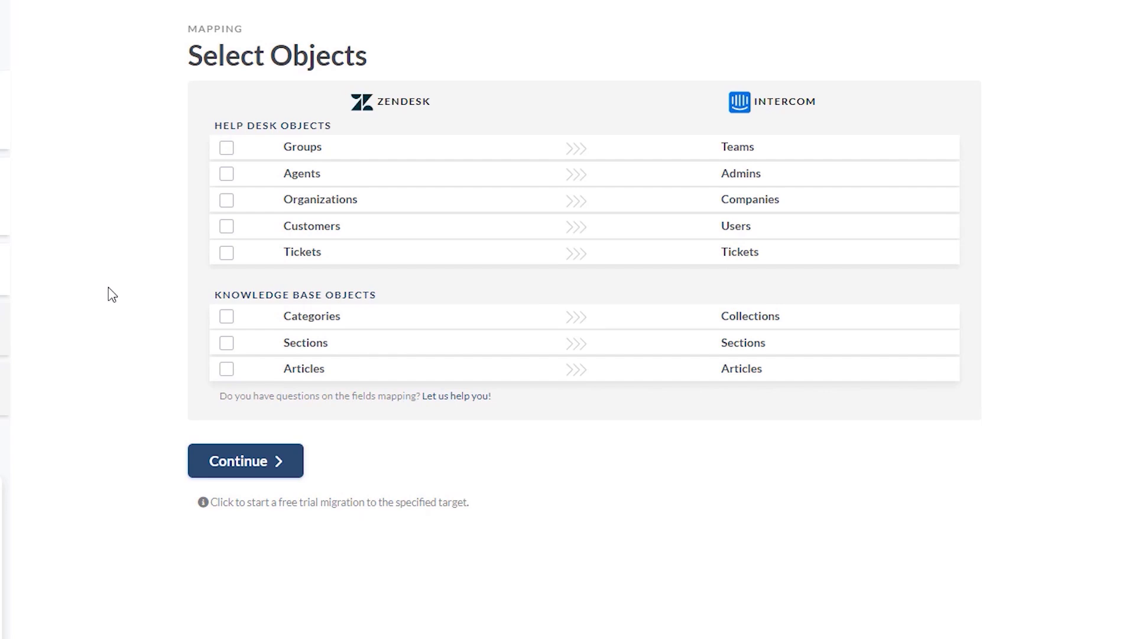
left_click(244, 461)
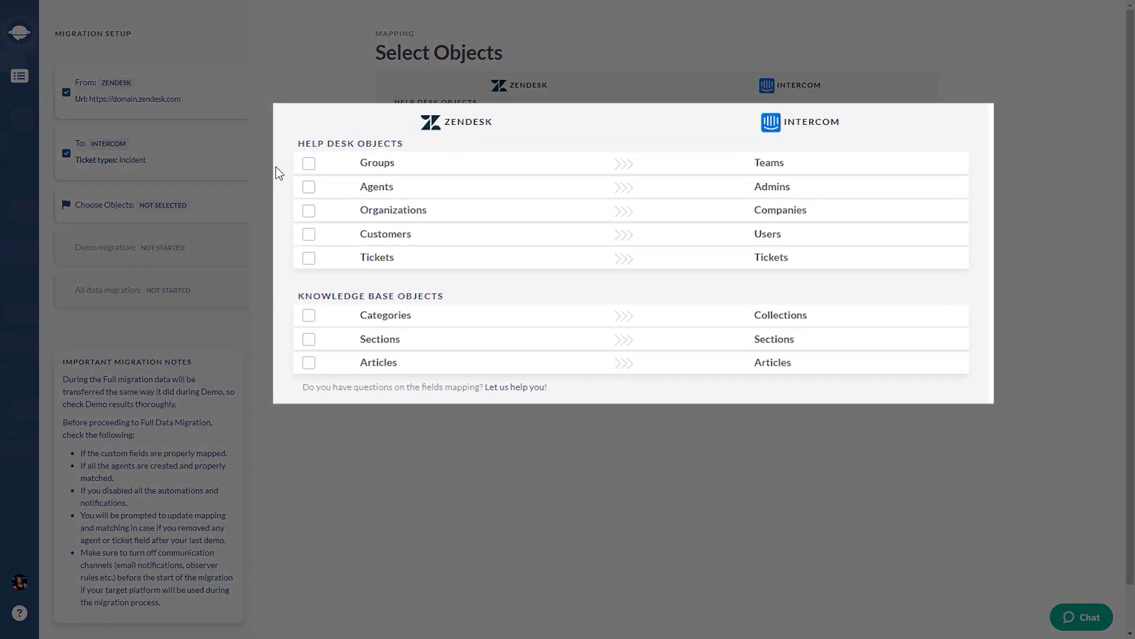
left_click(308, 162)
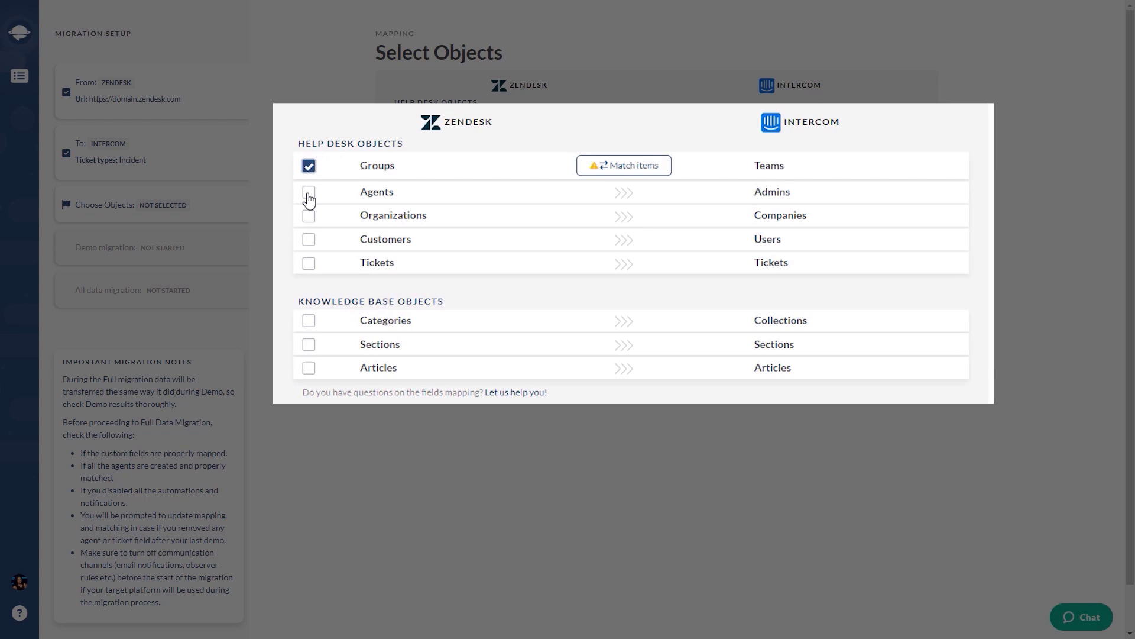
left_click(309, 194)
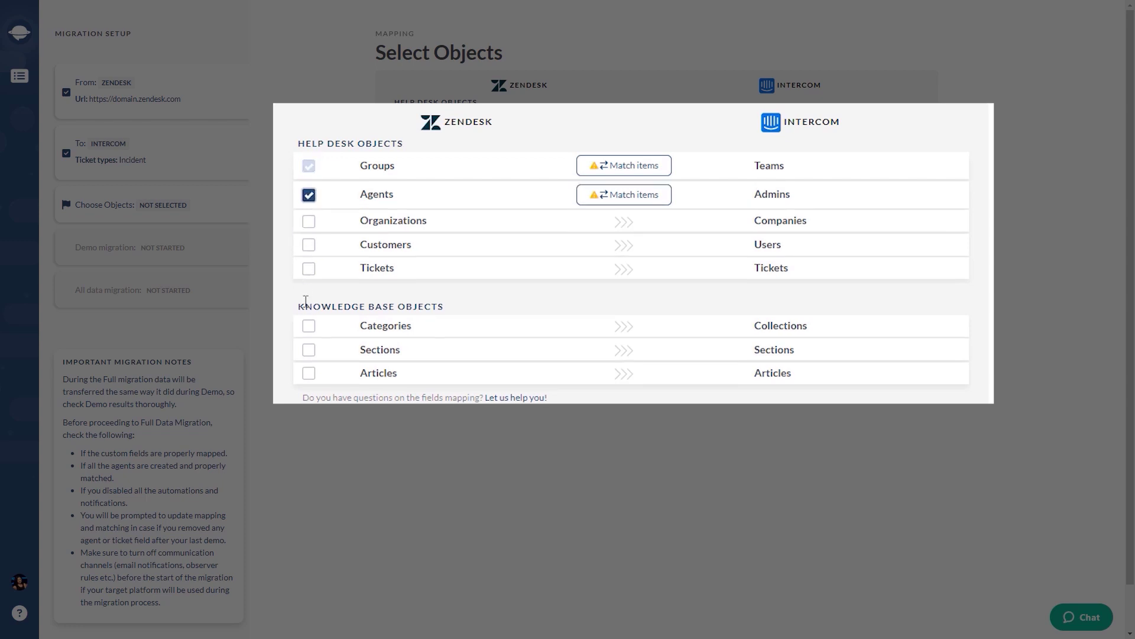
left_click(309, 325)
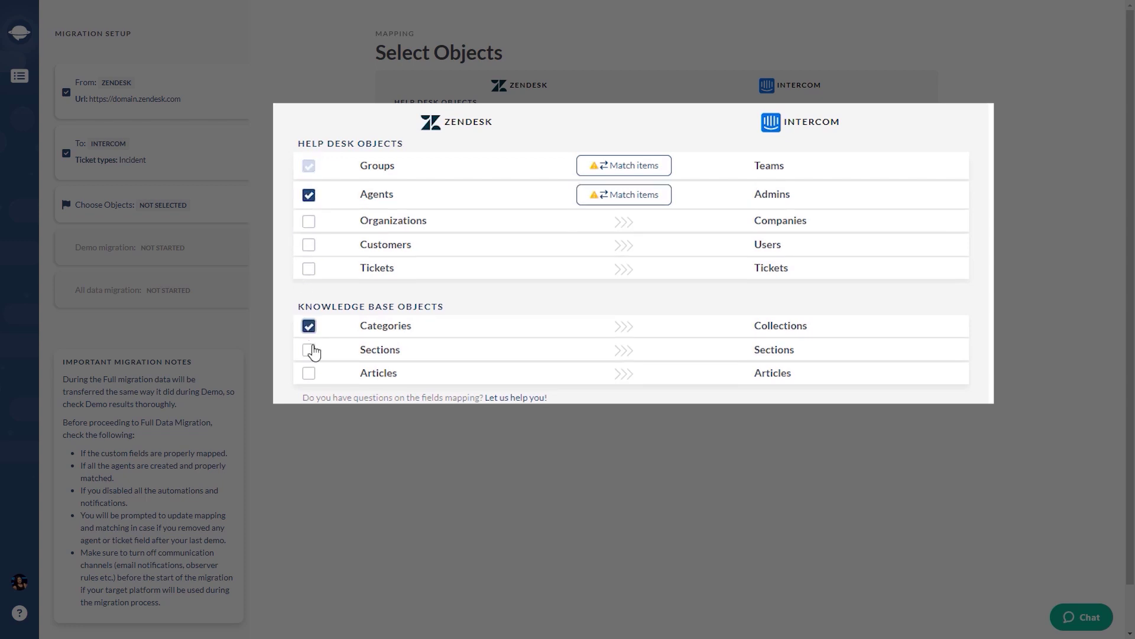
left_click(309, 350)
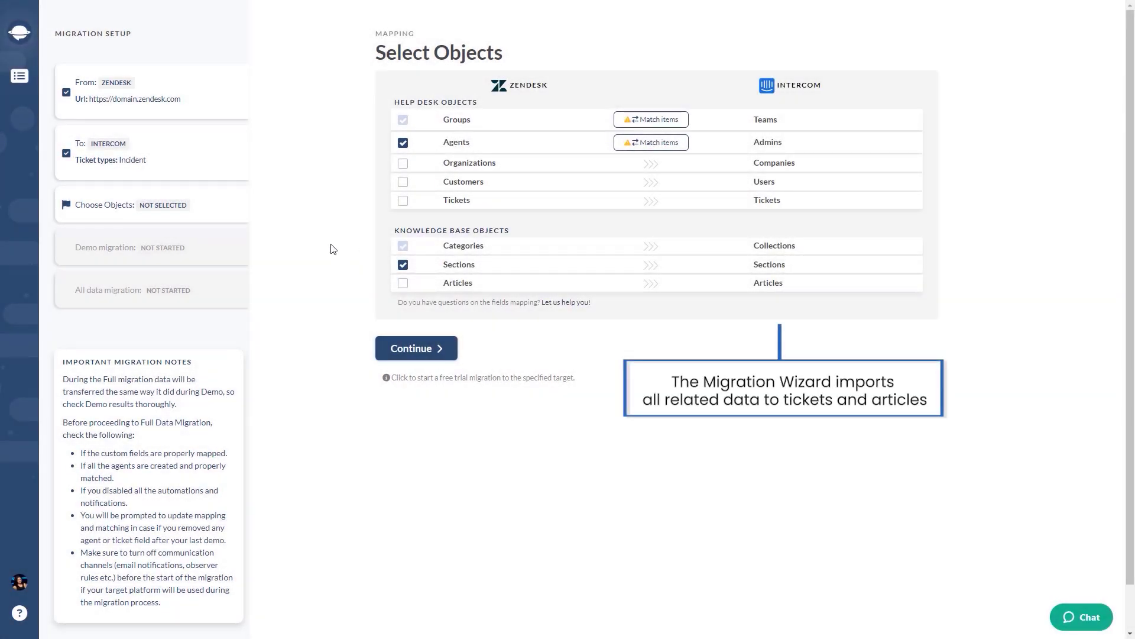
scroll("up", 3)
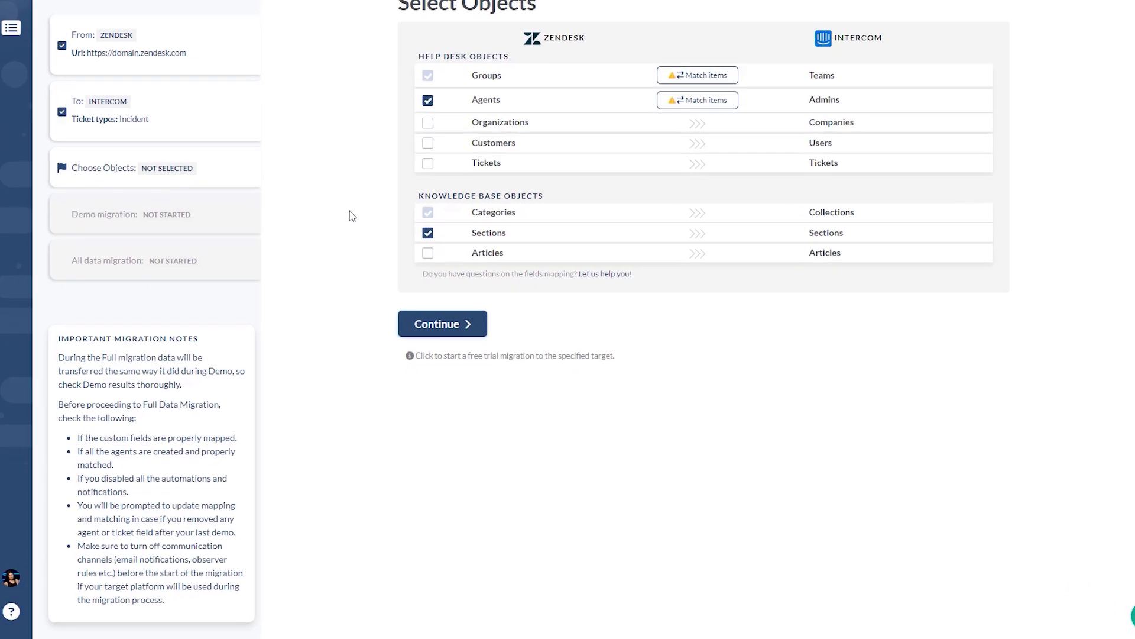
scroll("down", 3)
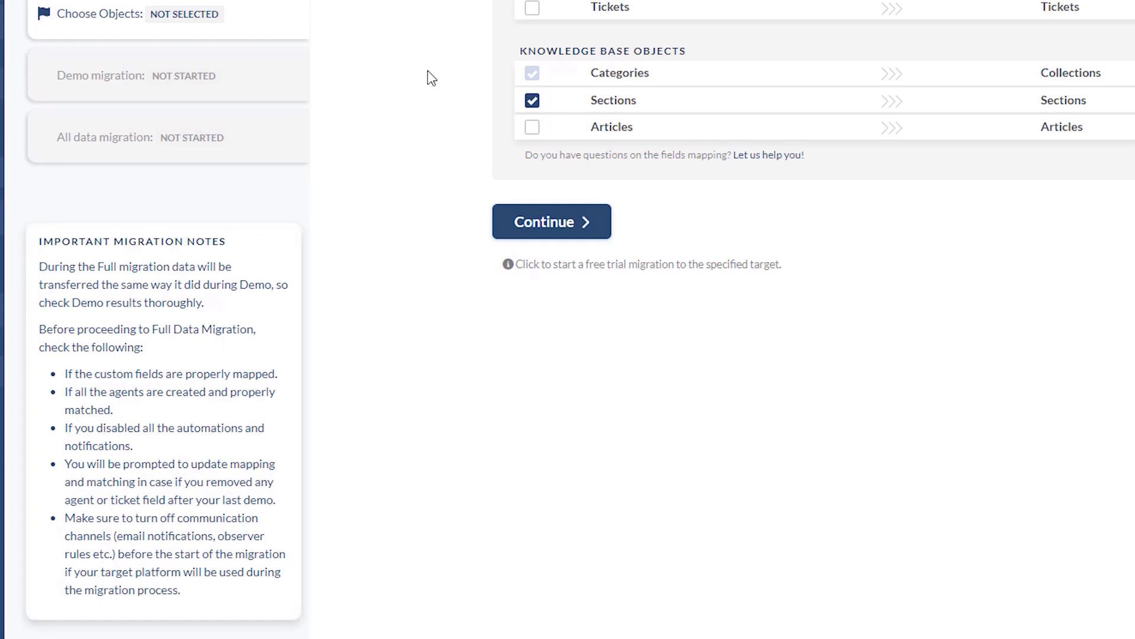
scroll("up", 3)
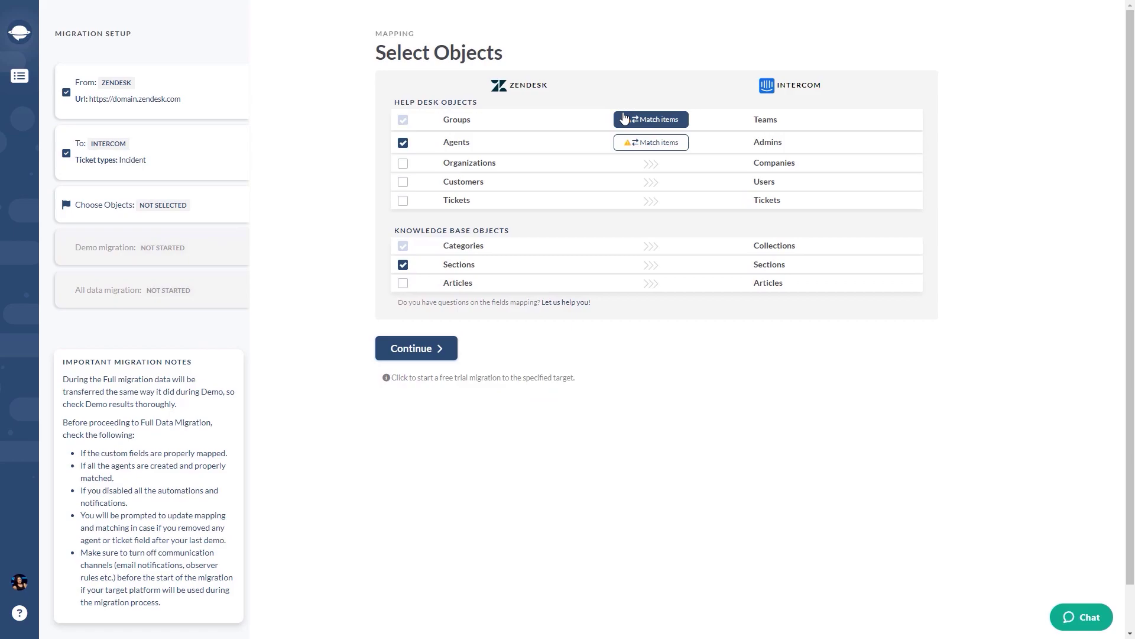
- Match IT team to Developer team and save, then save the agents-to-admins matching
left_click(649, 119)
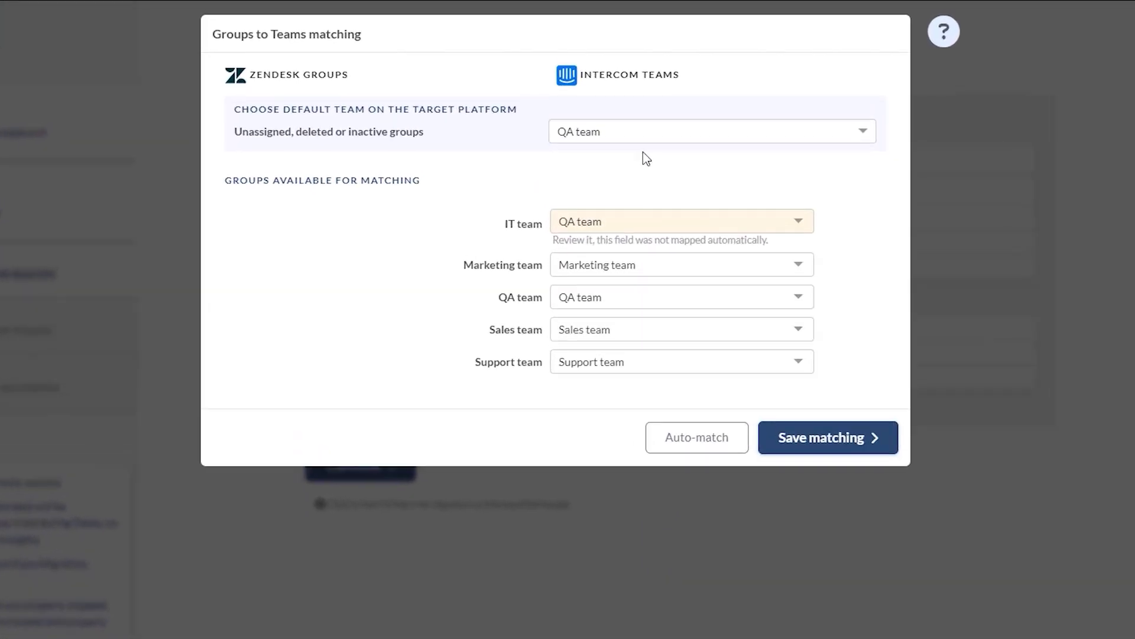
left_click(680, 221)
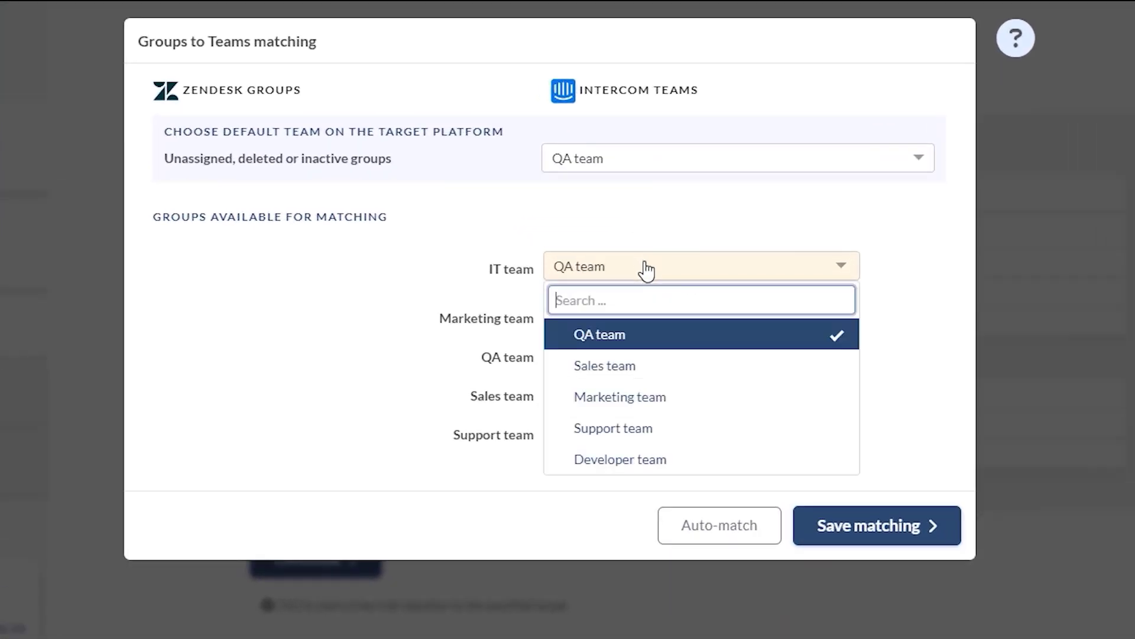
mouse_move(646, 464)
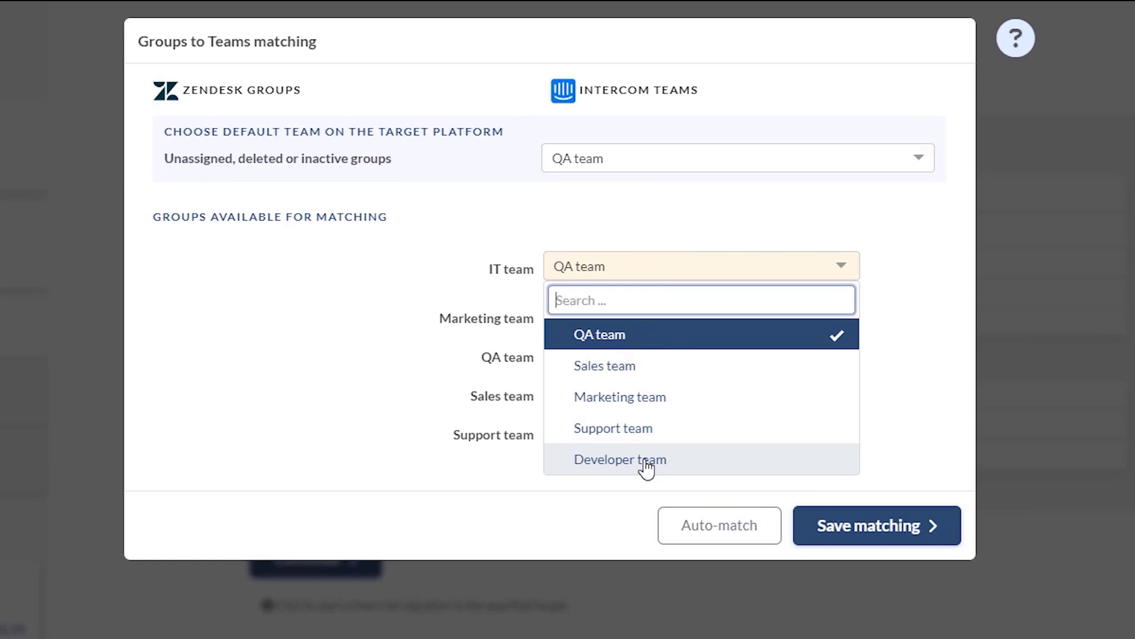
left_click(619, 459)
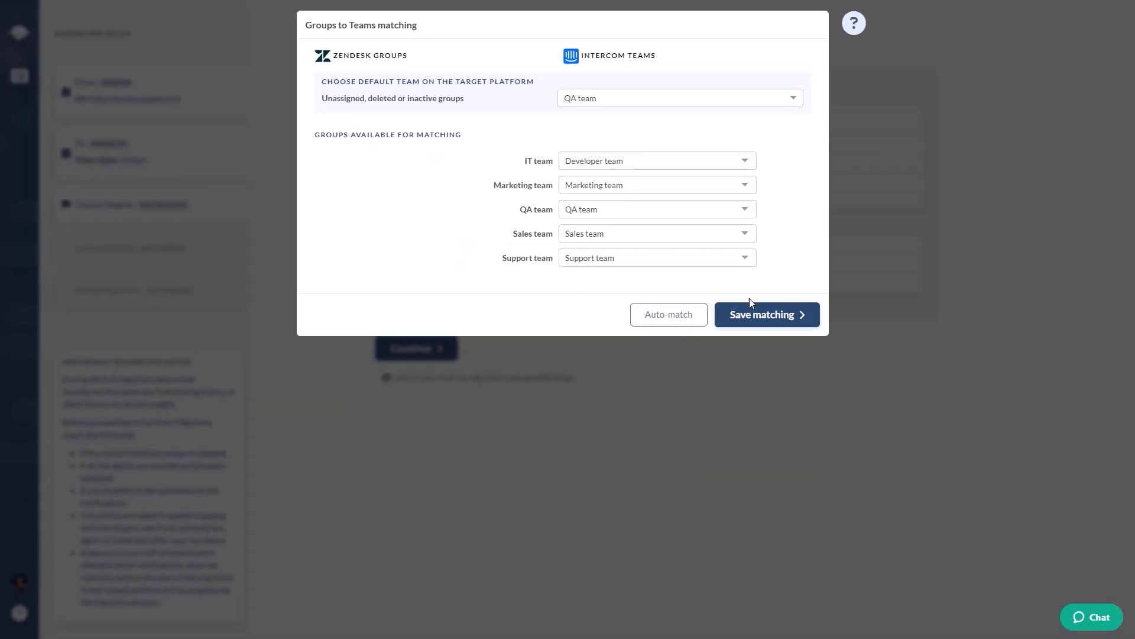
left_click(766, 314)
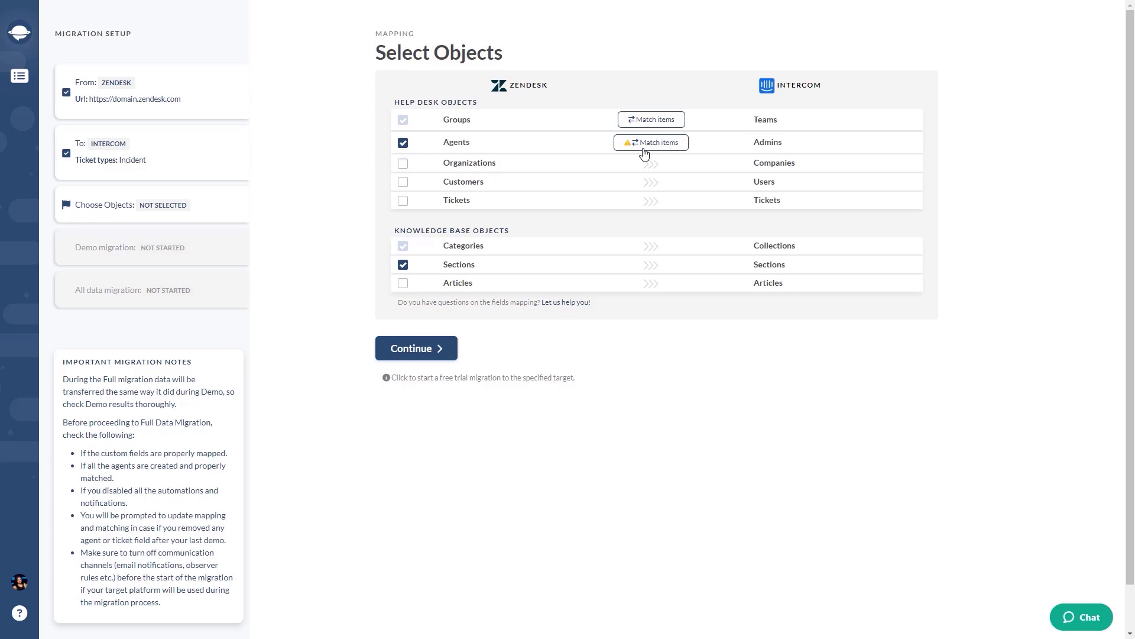
left_click(649, 142)
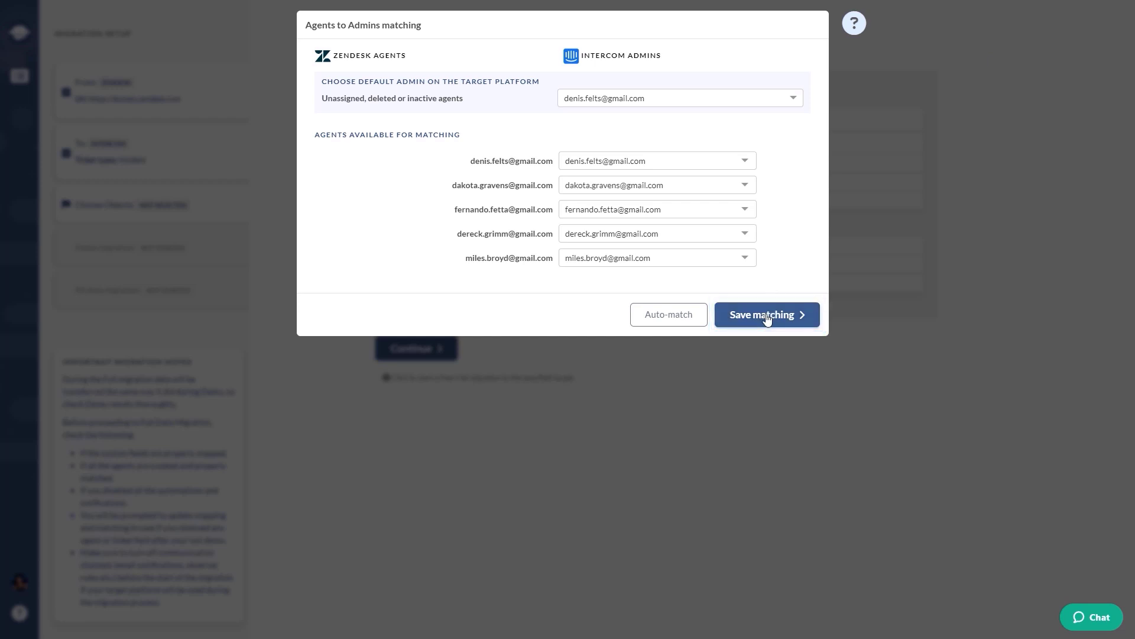
left_click(767, 314)
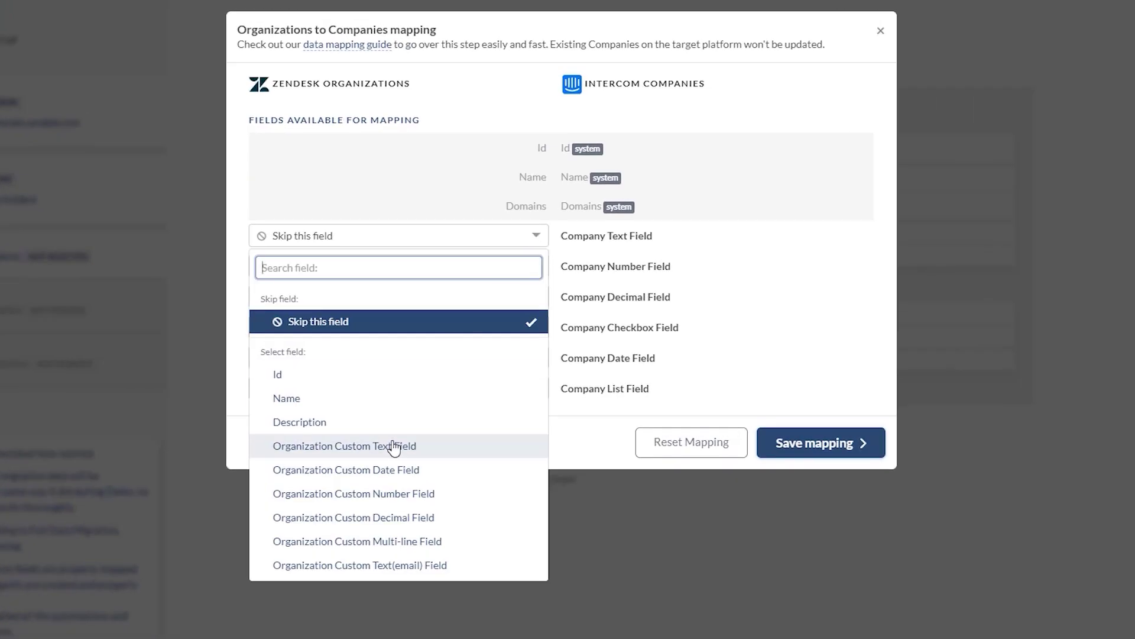
- Map organization custom text, checkbox and drop-down fields to Company Text, Checkbox and List fields
left_click(344, 445)
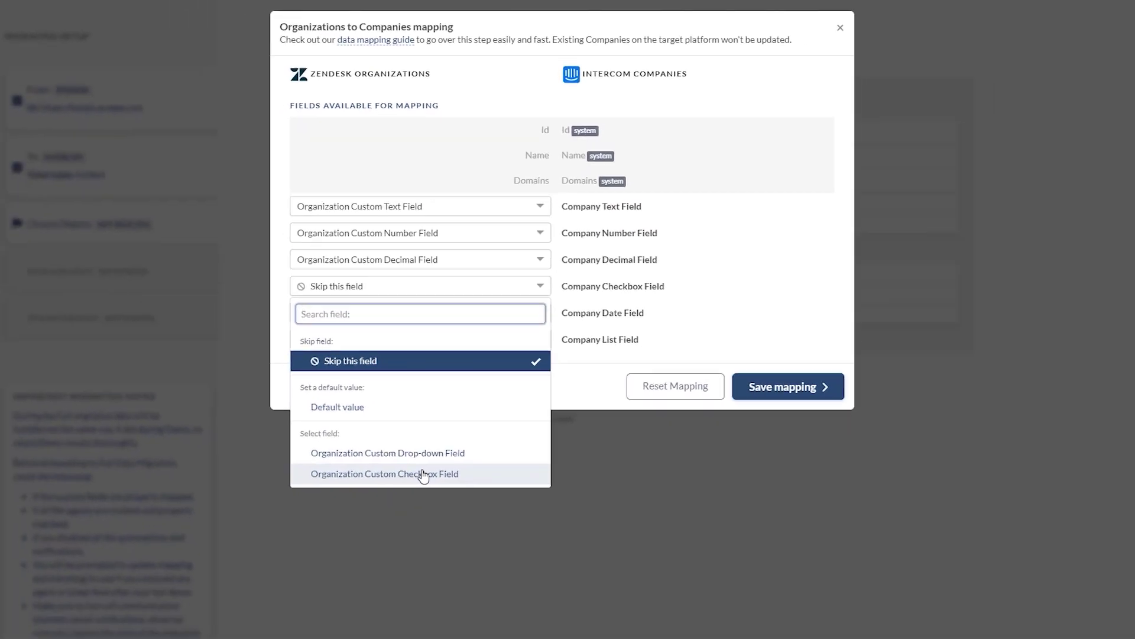
left_click(385, 473)
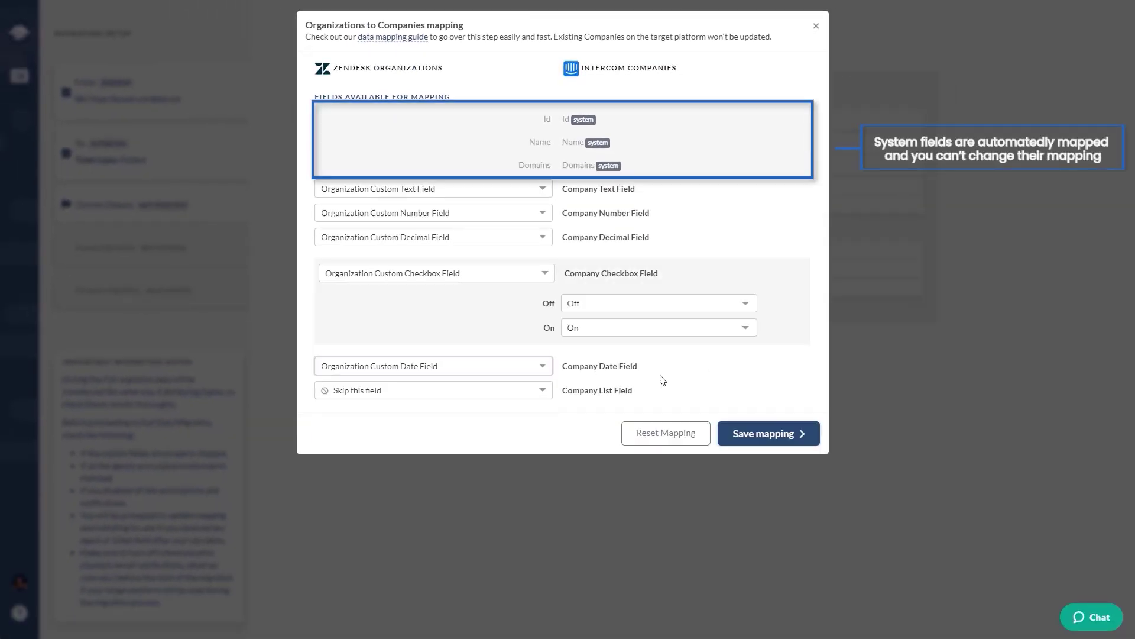
left_click(433, 390)
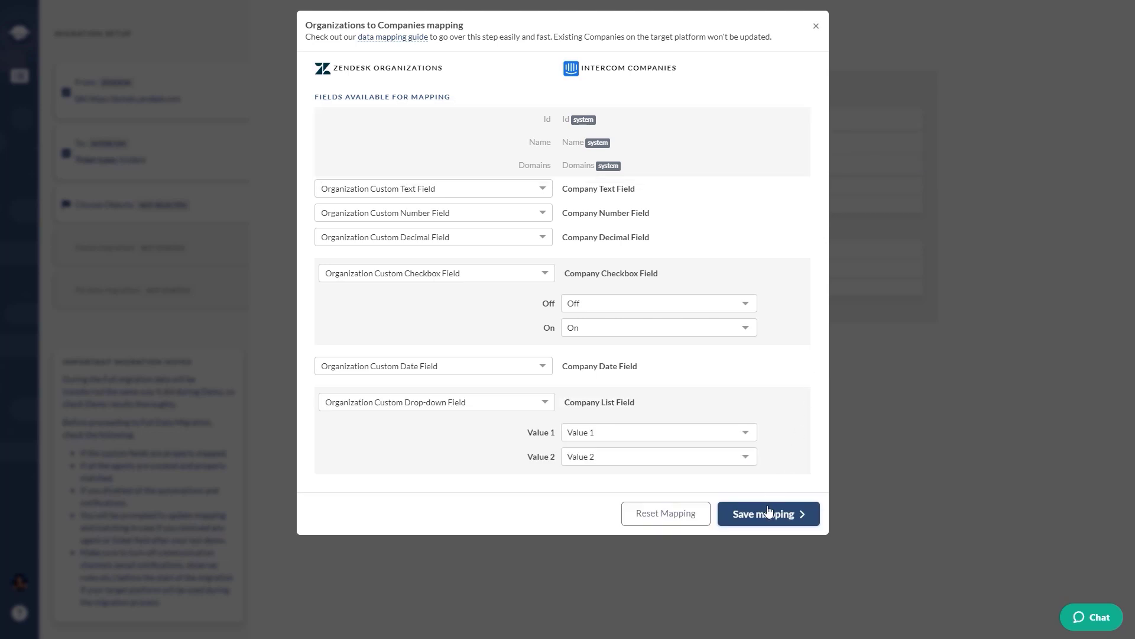
left_click(767, 513)
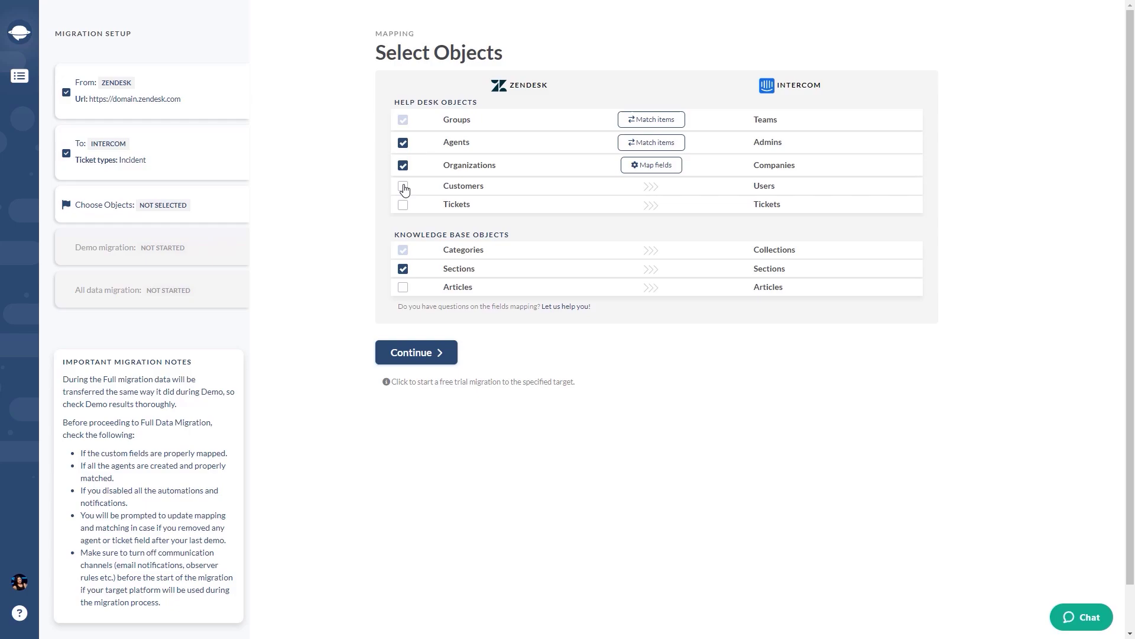
- Include Customers and map custom date and drop-down fields to Contact Date and List fields
left_click(403, 185)
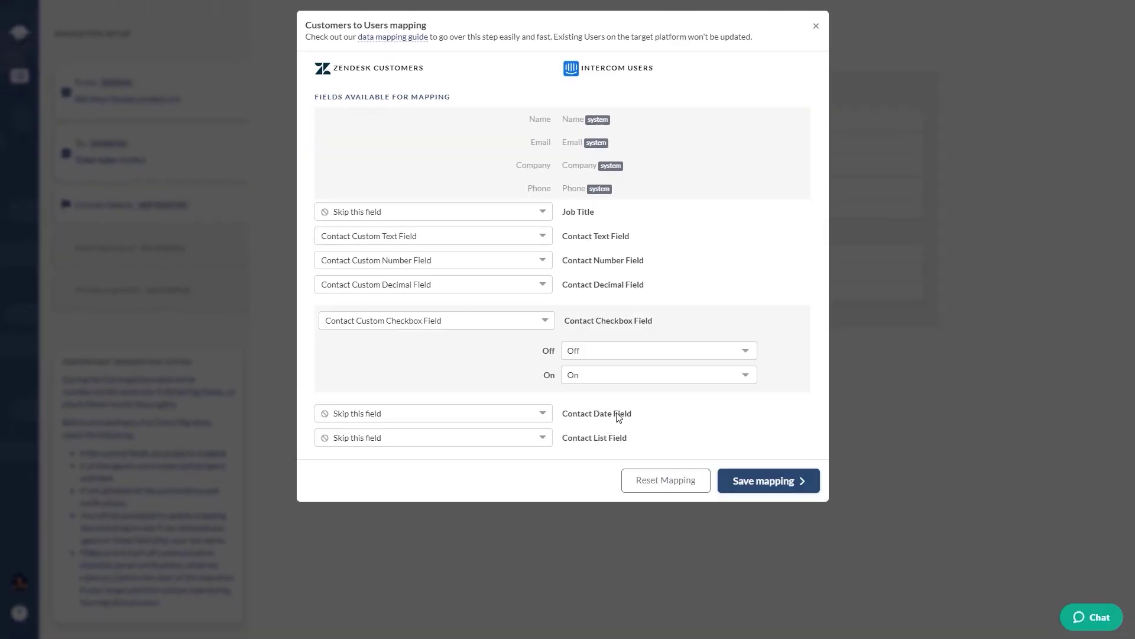
left_click(432, 413)
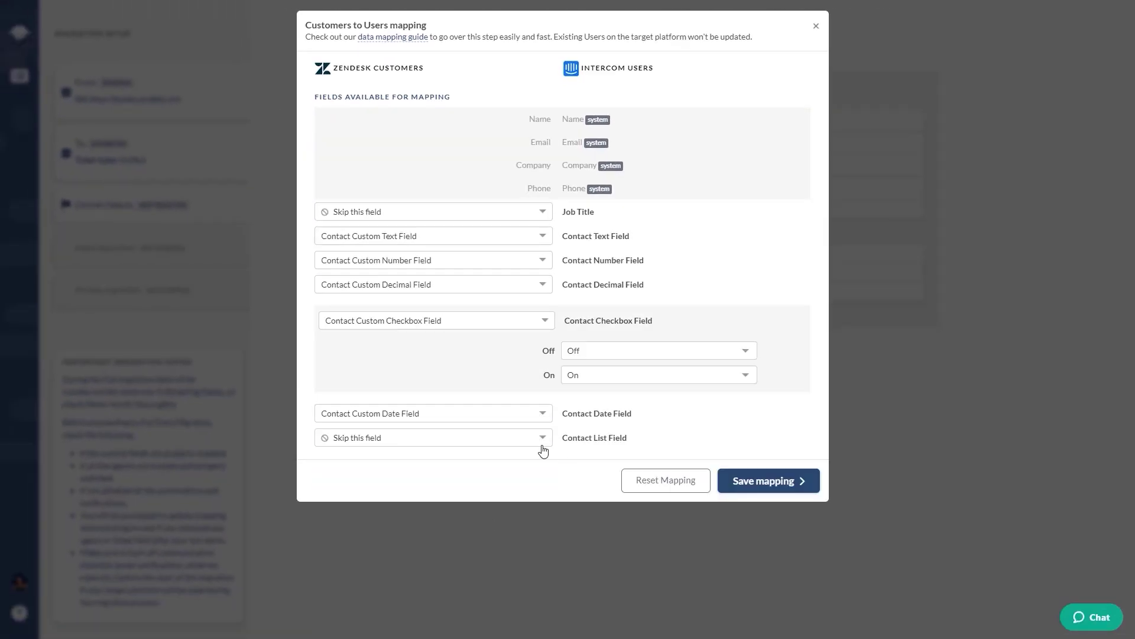
left_click(432, 436)
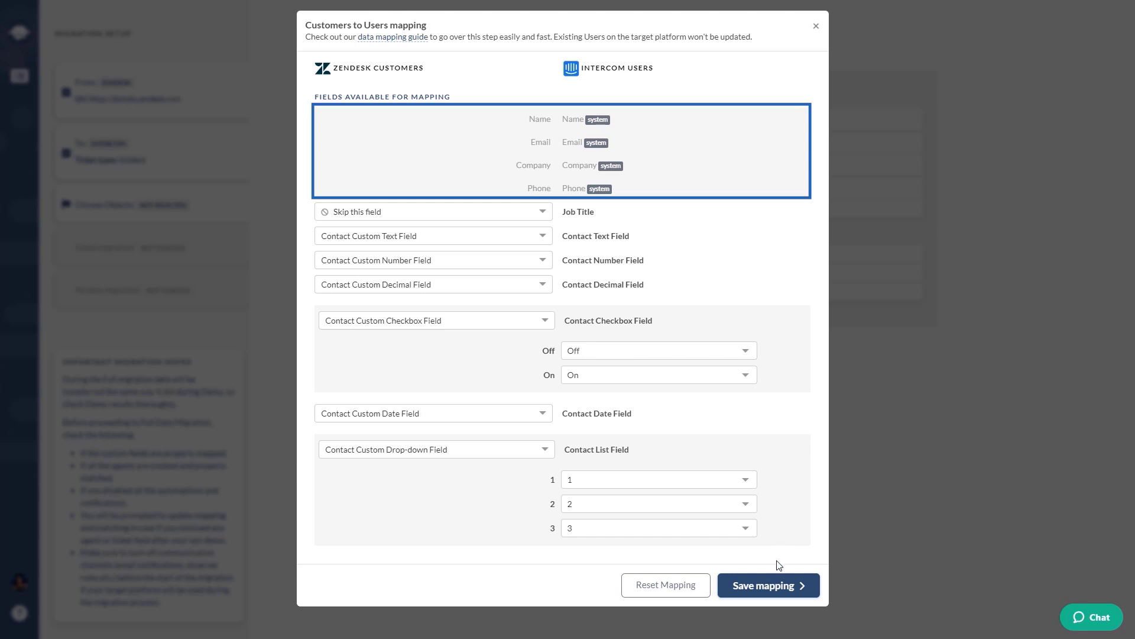
left_click(767, 584)
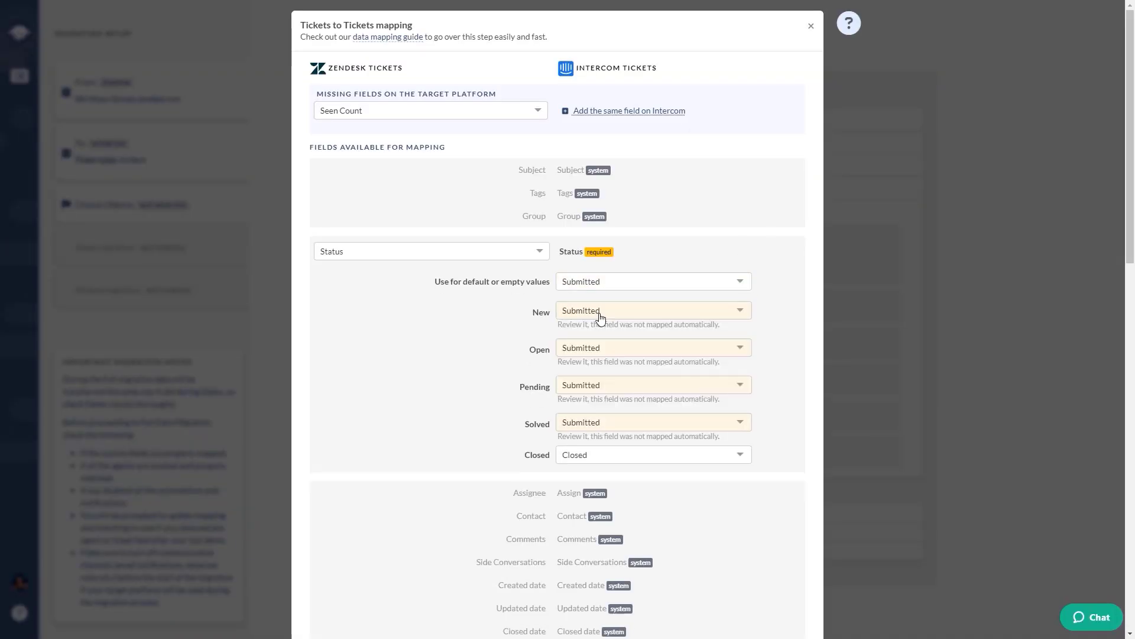
- Set the New ticket status, map Template_select to Custom Template Field, and add Seen Count
left_click(651, 358)
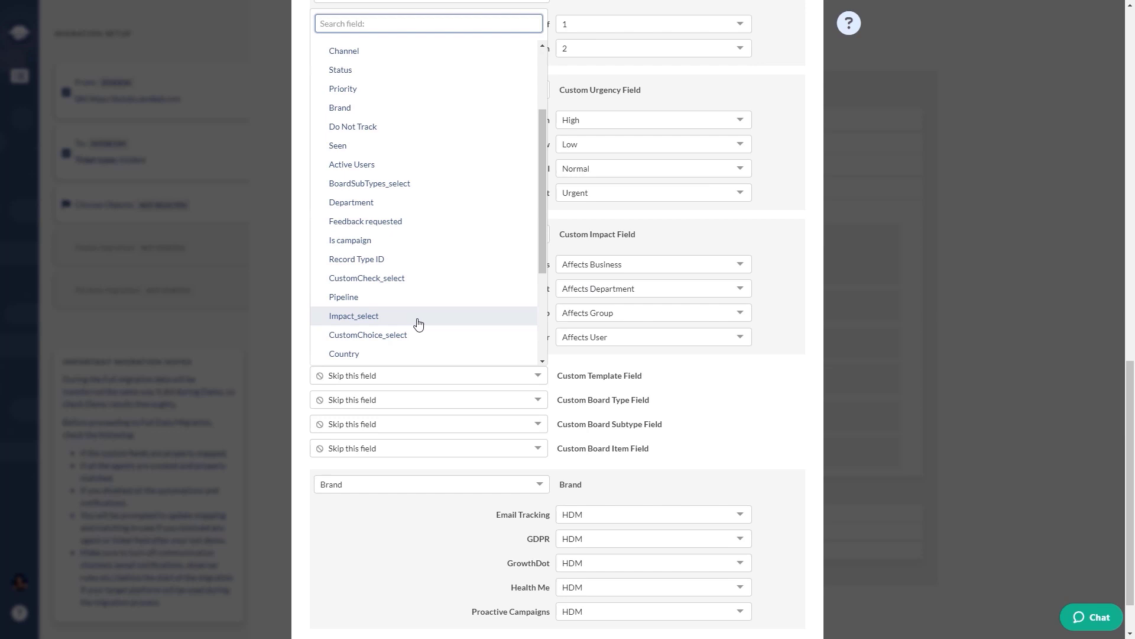
left_click(340, 69)
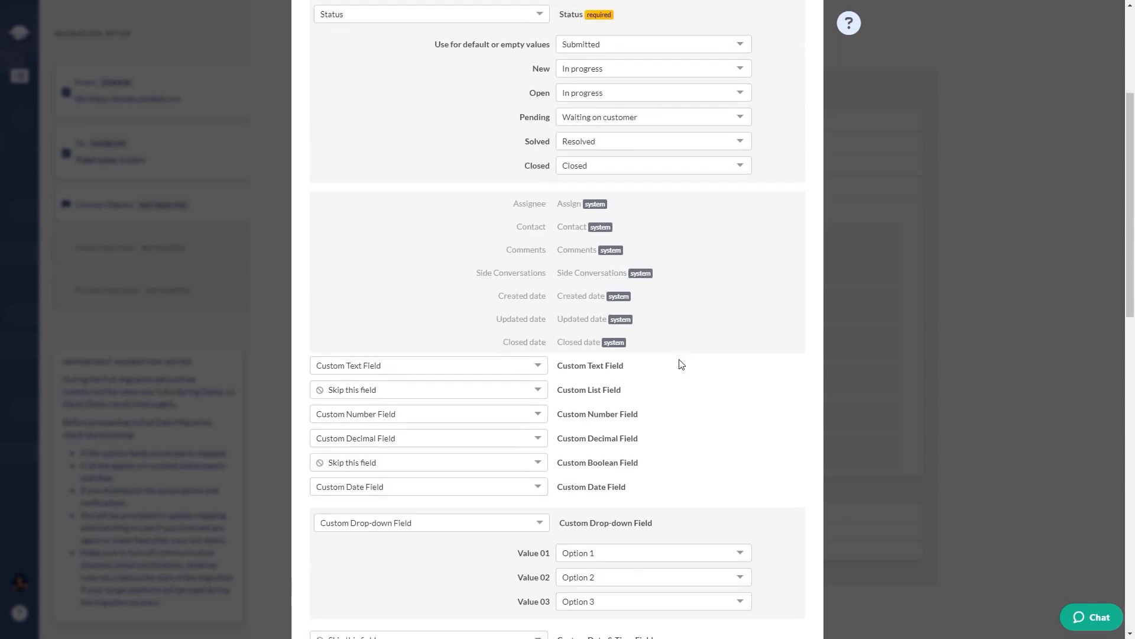
scroll("up", 3)
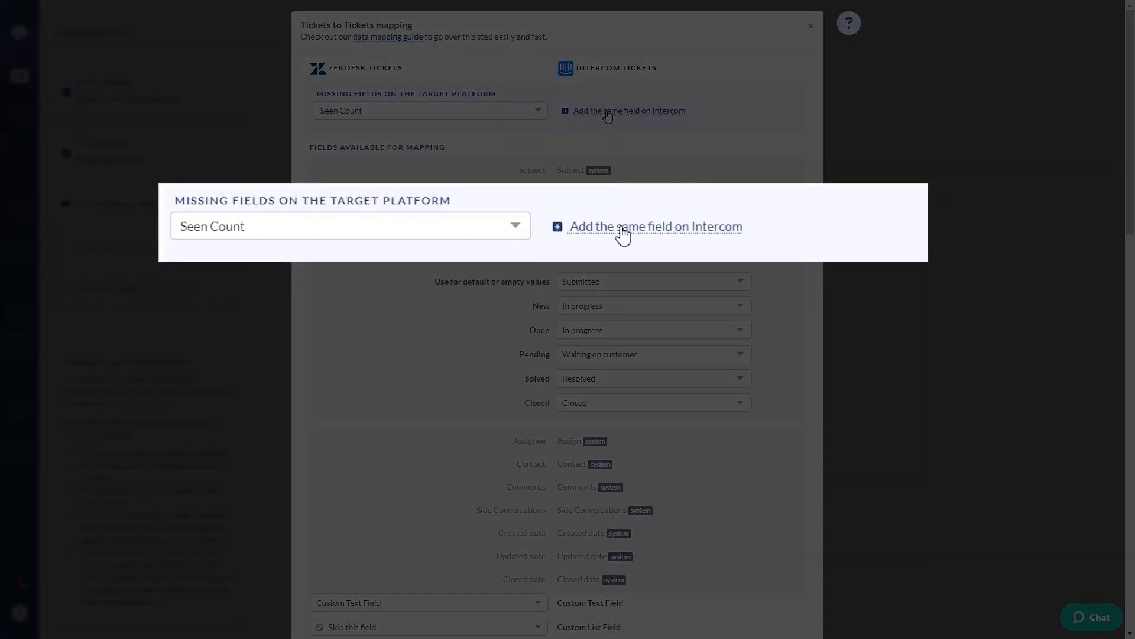
left_click(654, 226)
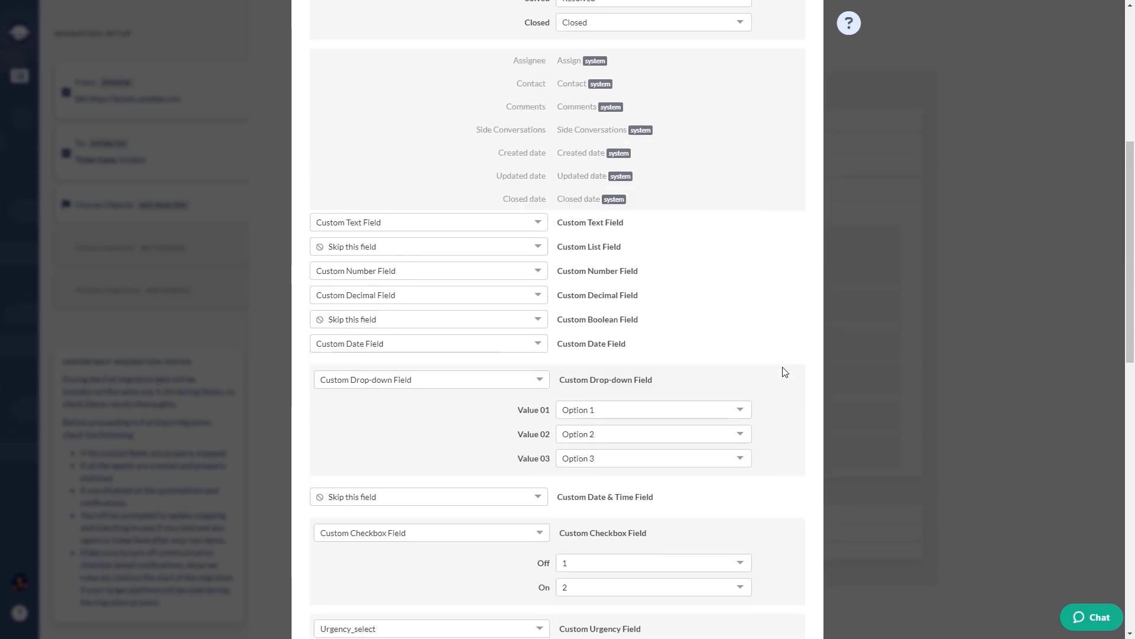
scroll("up", 3)
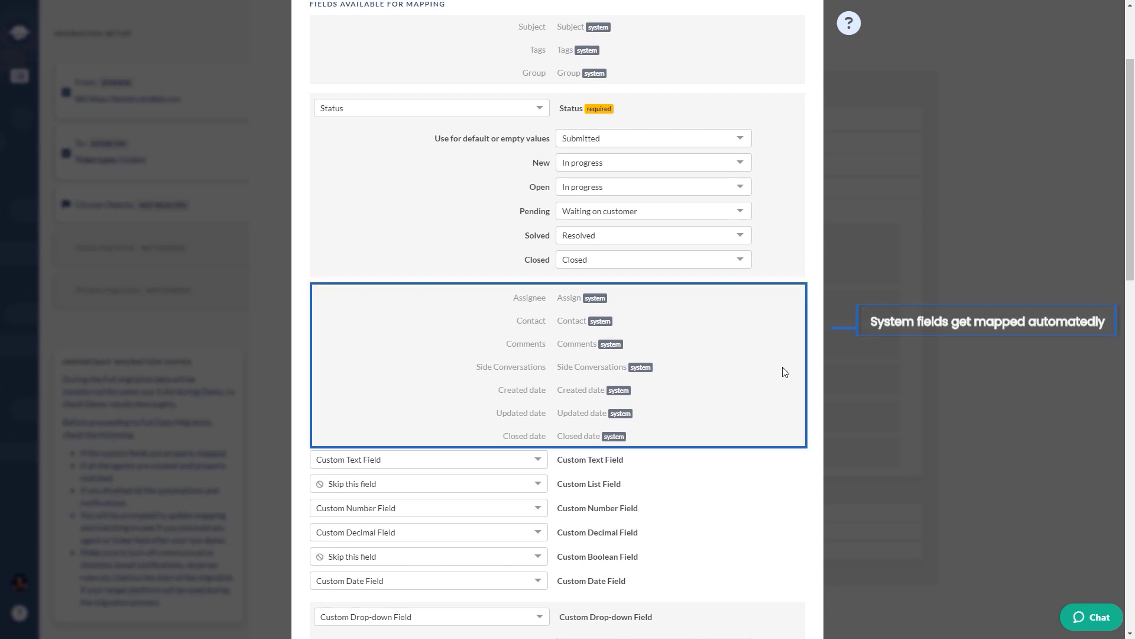
scroll("down", 3)
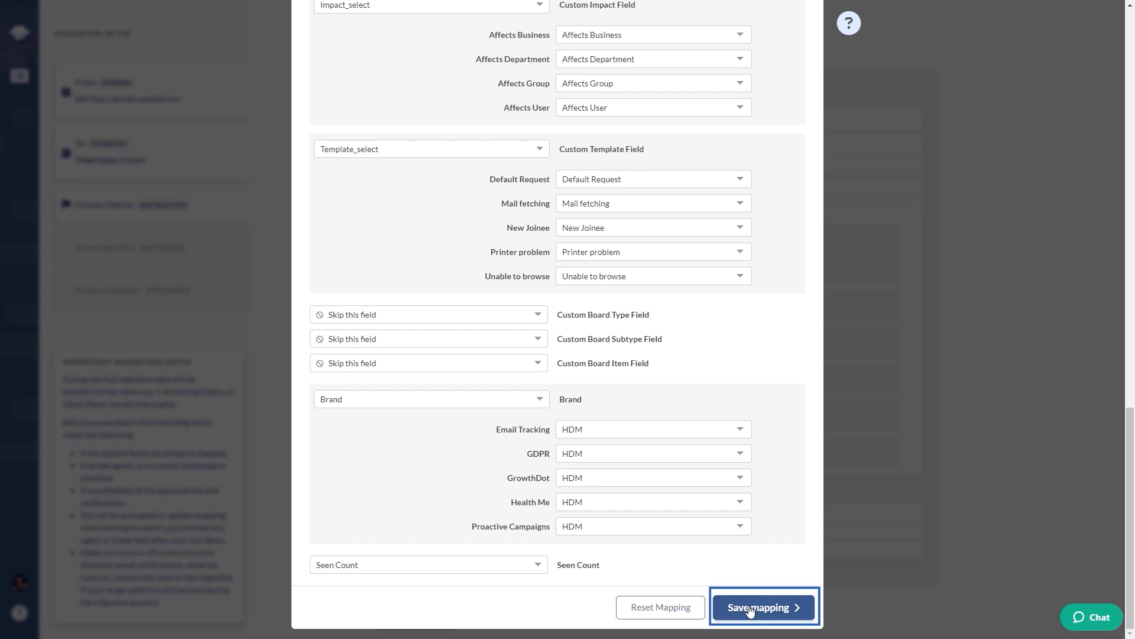
- Save the ticket mapping, then set Draft as default article status and save the article mapping
left_click(763, 607)
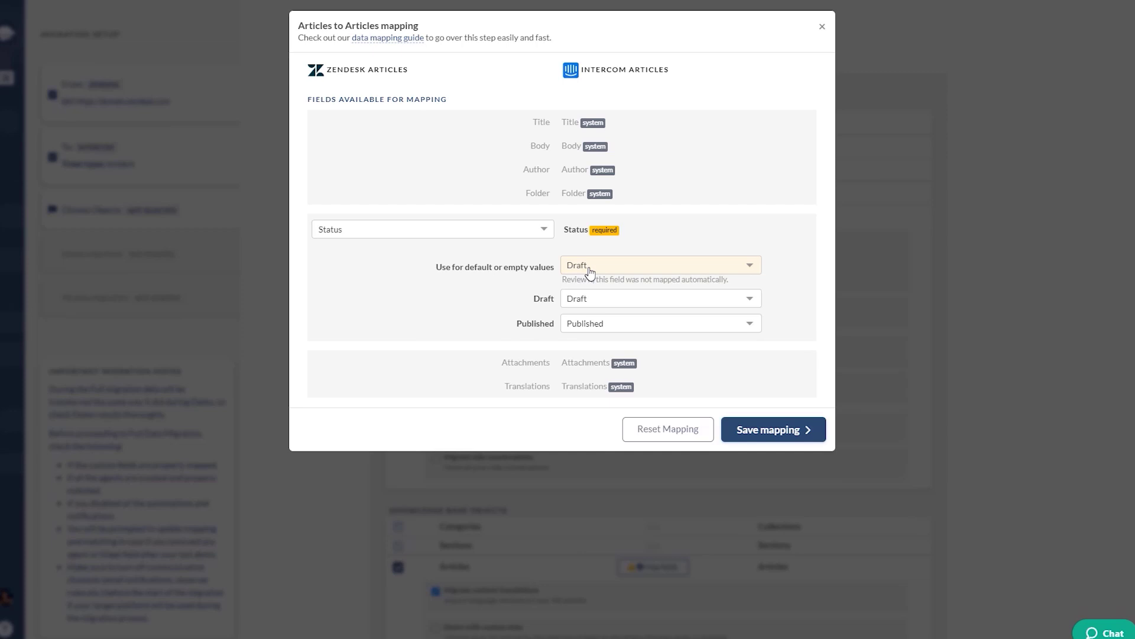
left_click(657, 264)
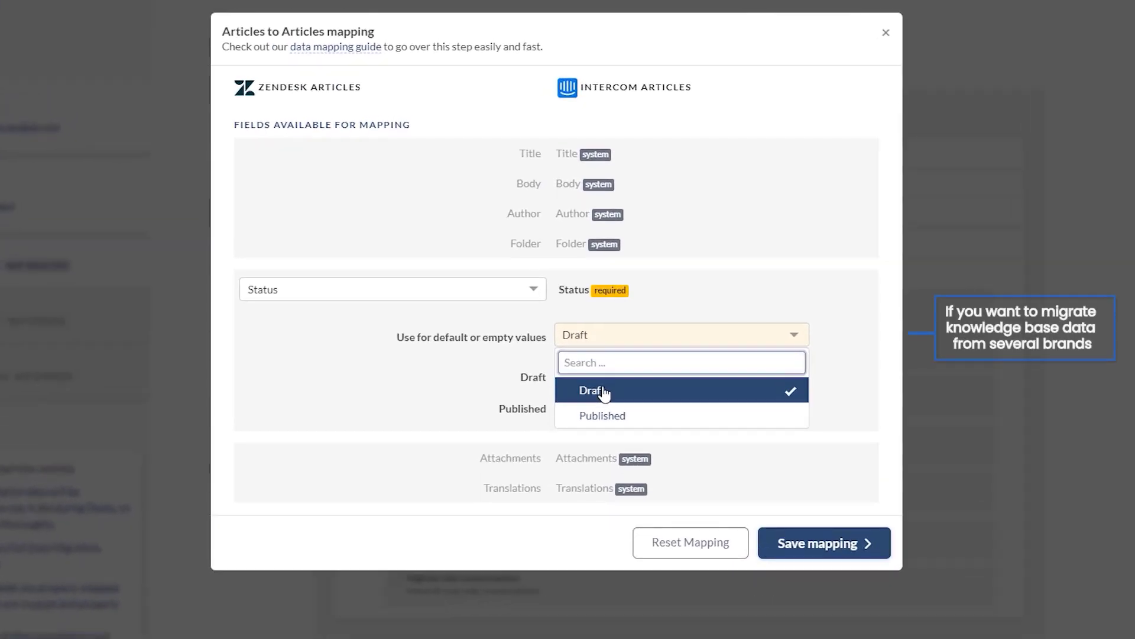
left_click(594, 390)
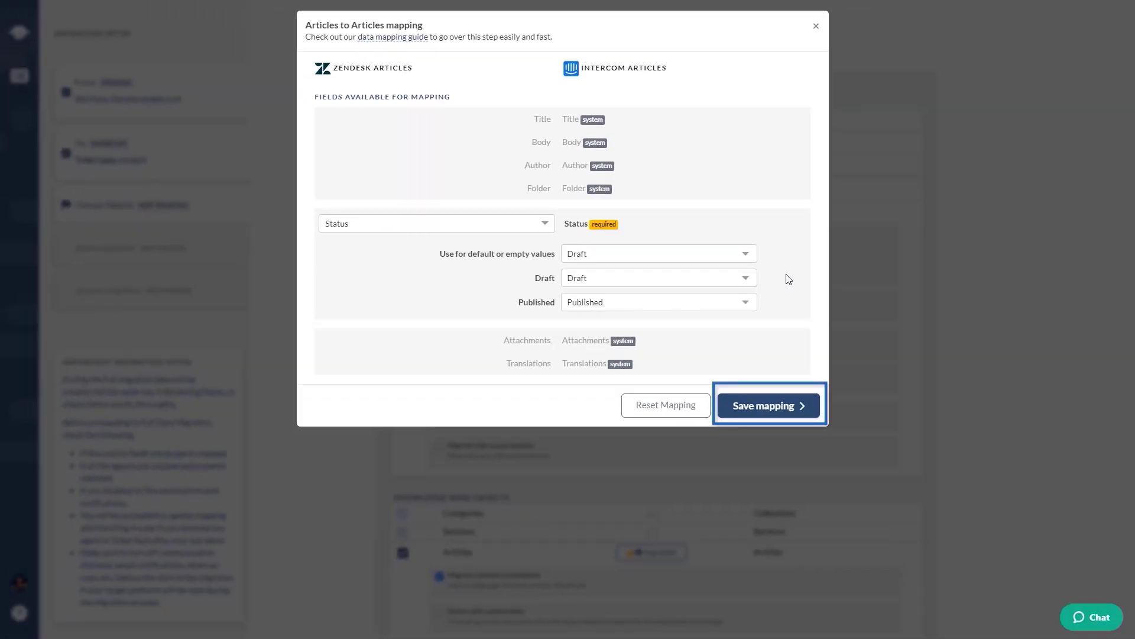
mouse_move(761, 405)
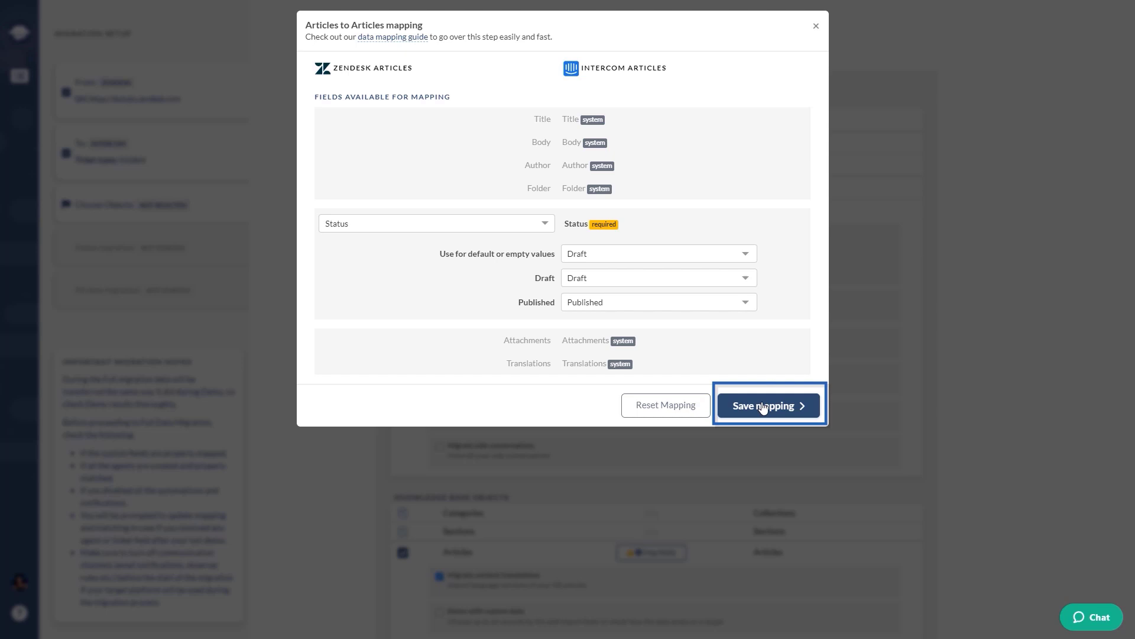
left_click(767, 406)
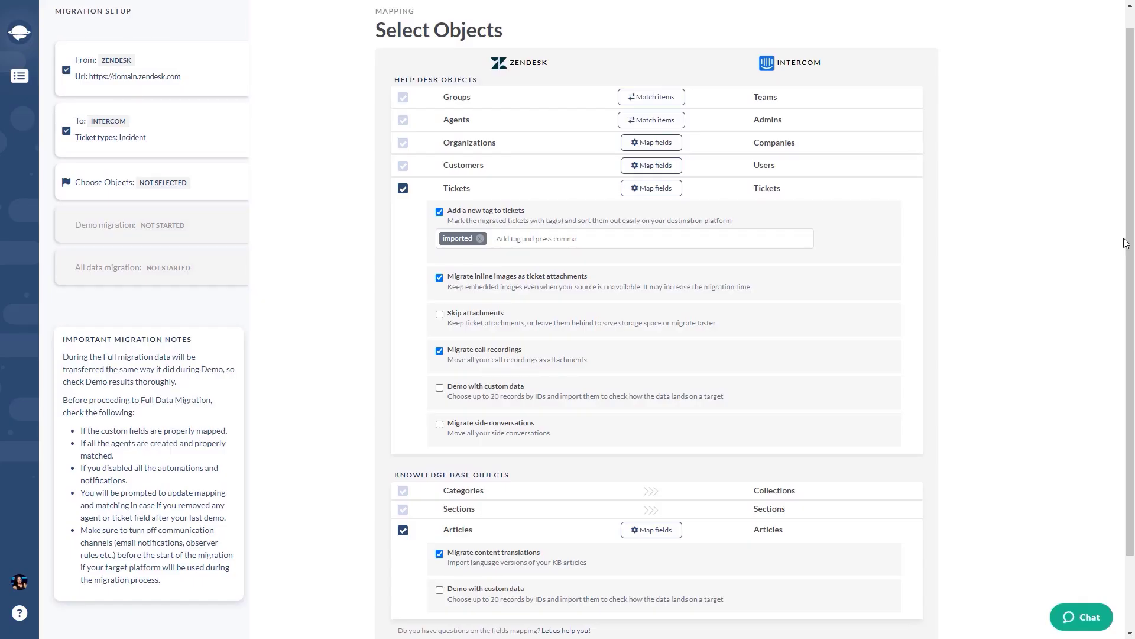
scroll("down", 3)
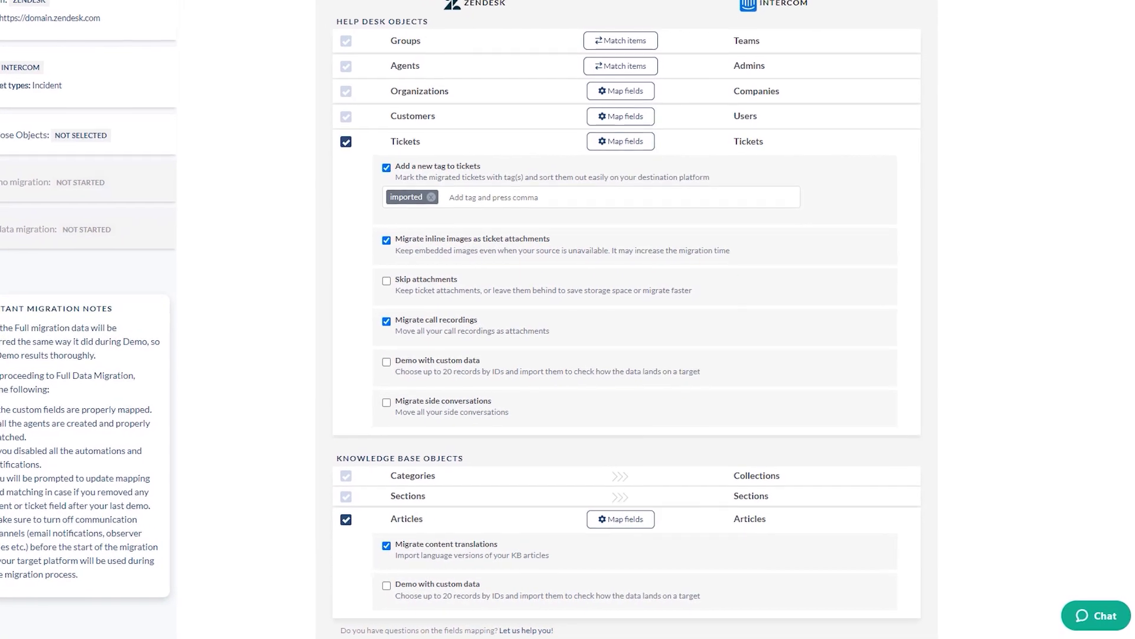
scroll("down", 3)
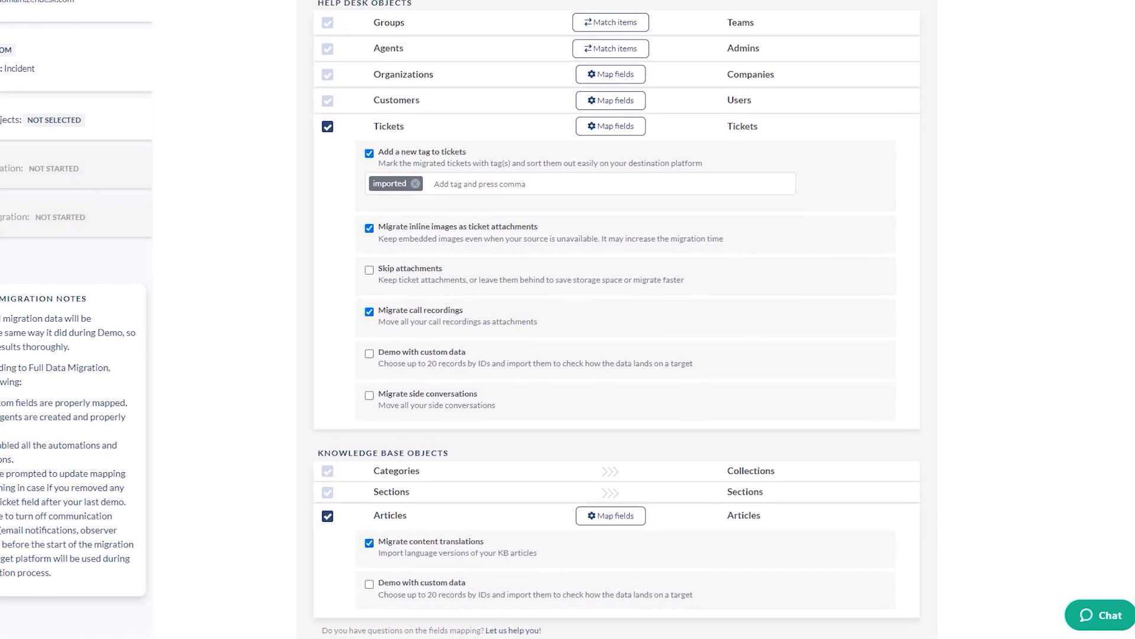
scroll("up", 3)
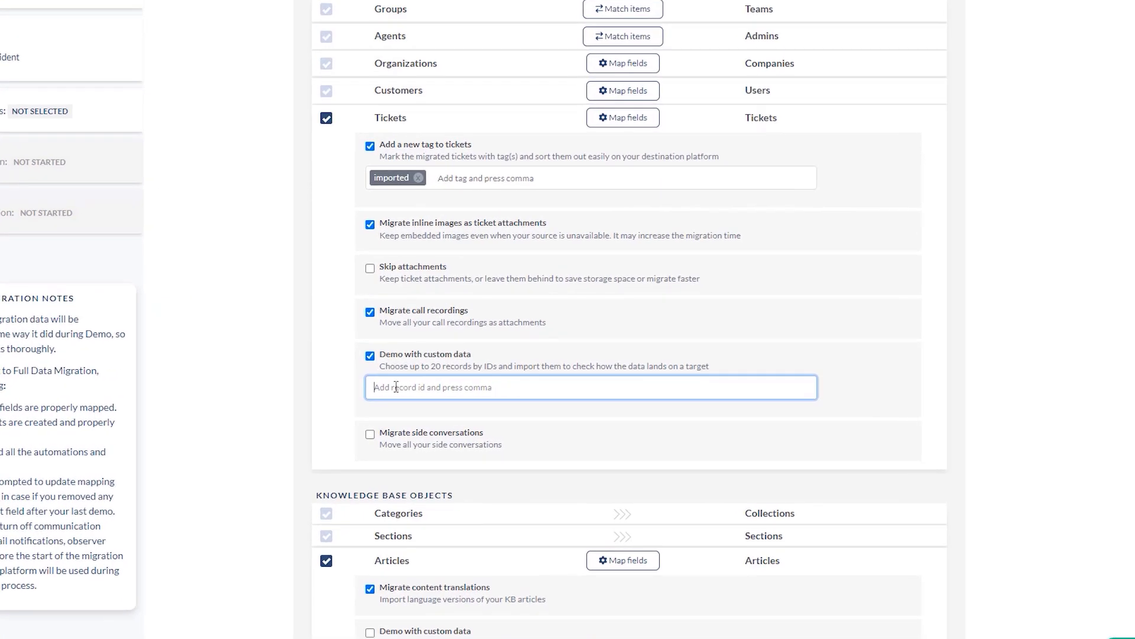
type("619301")
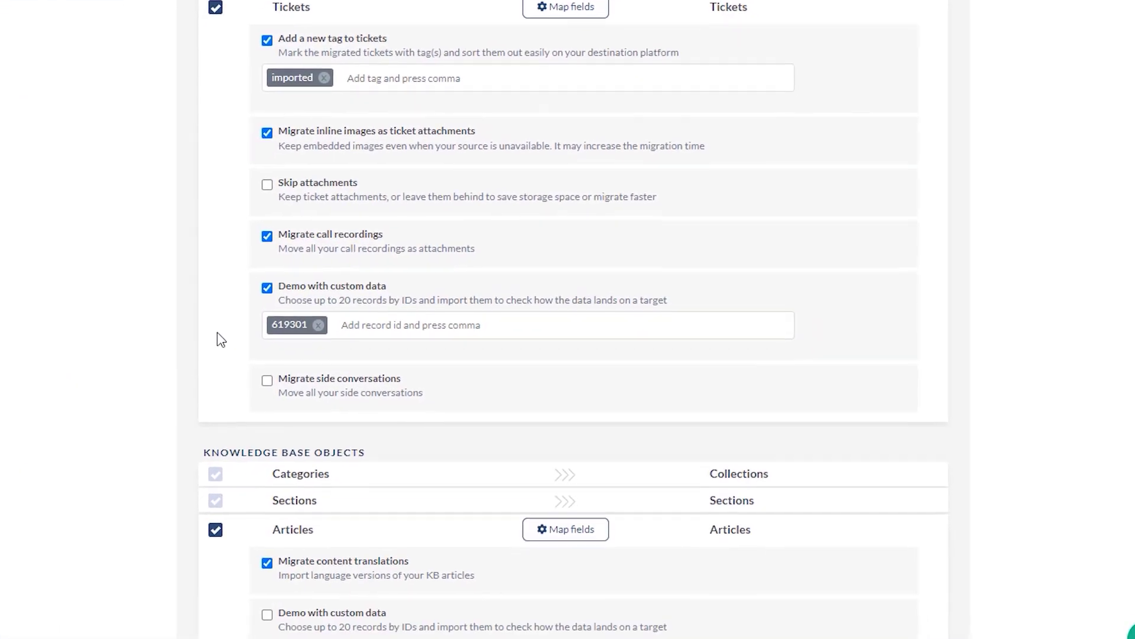
scroll("down", 3)
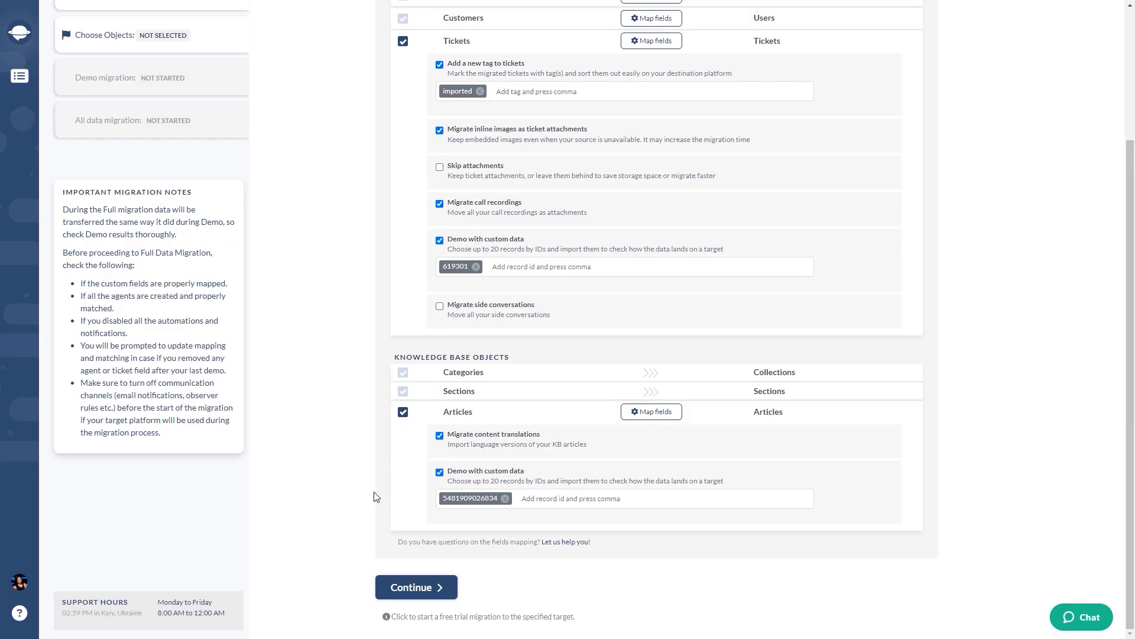
mouse_move(416, 586)
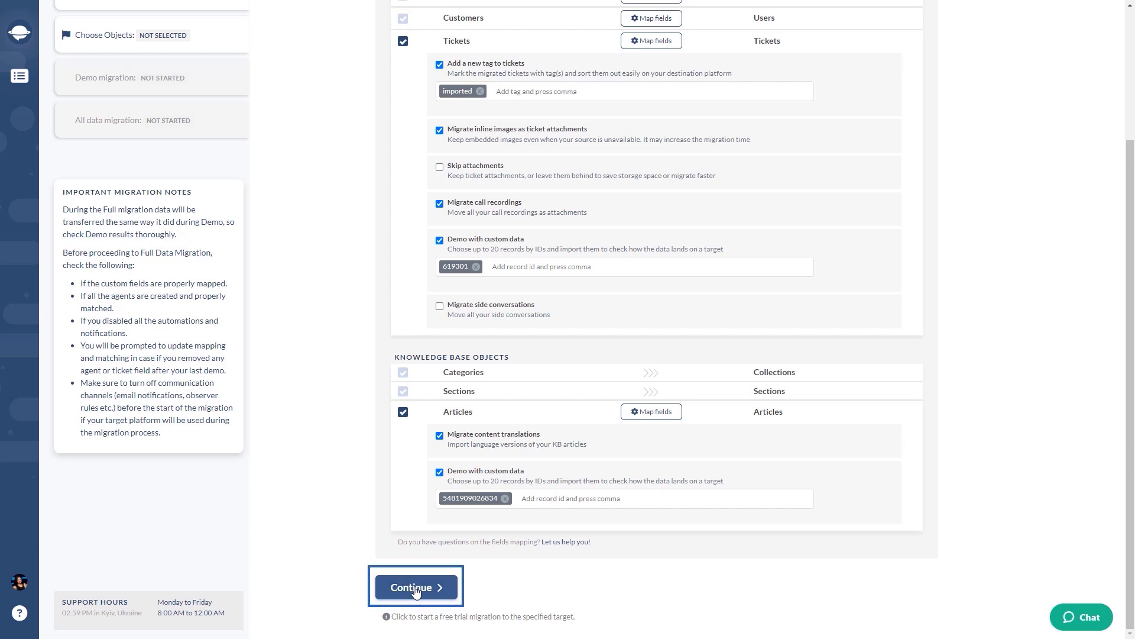
- Start the free demo migration and review results: one ticket, one article, zero failures
left_click(416, 587)
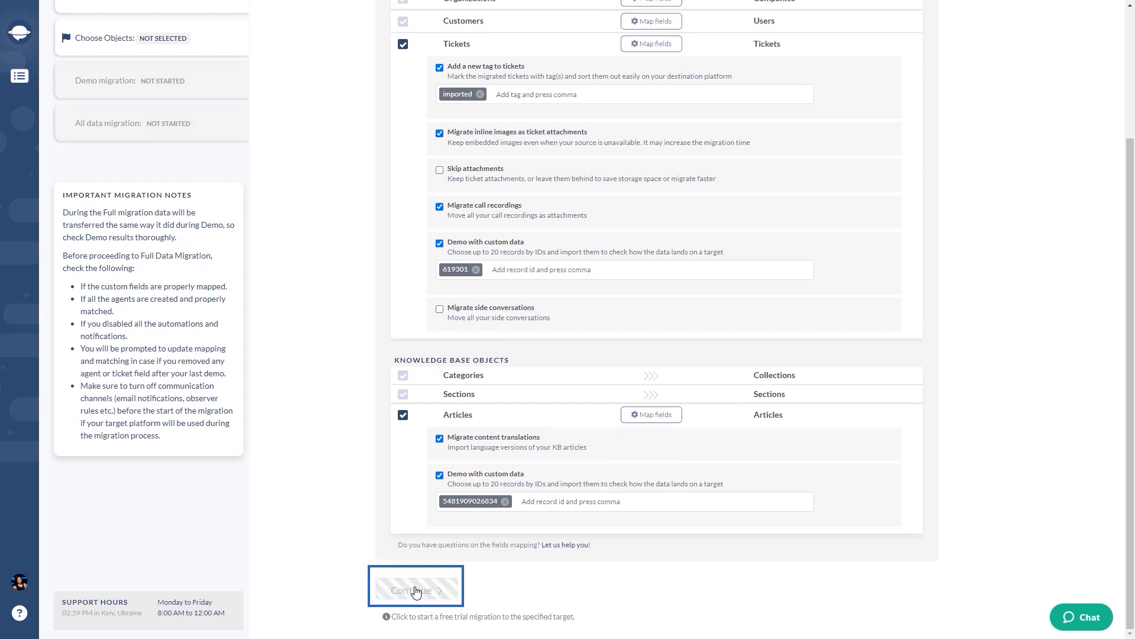
left_click(416, 589)
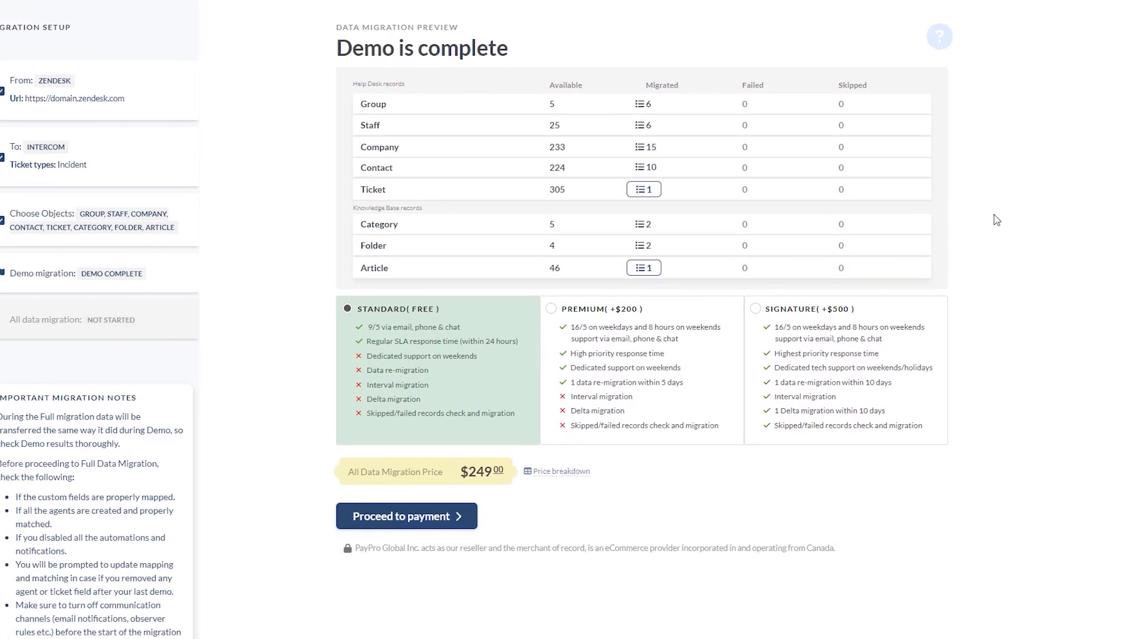
scroll("down", 3)
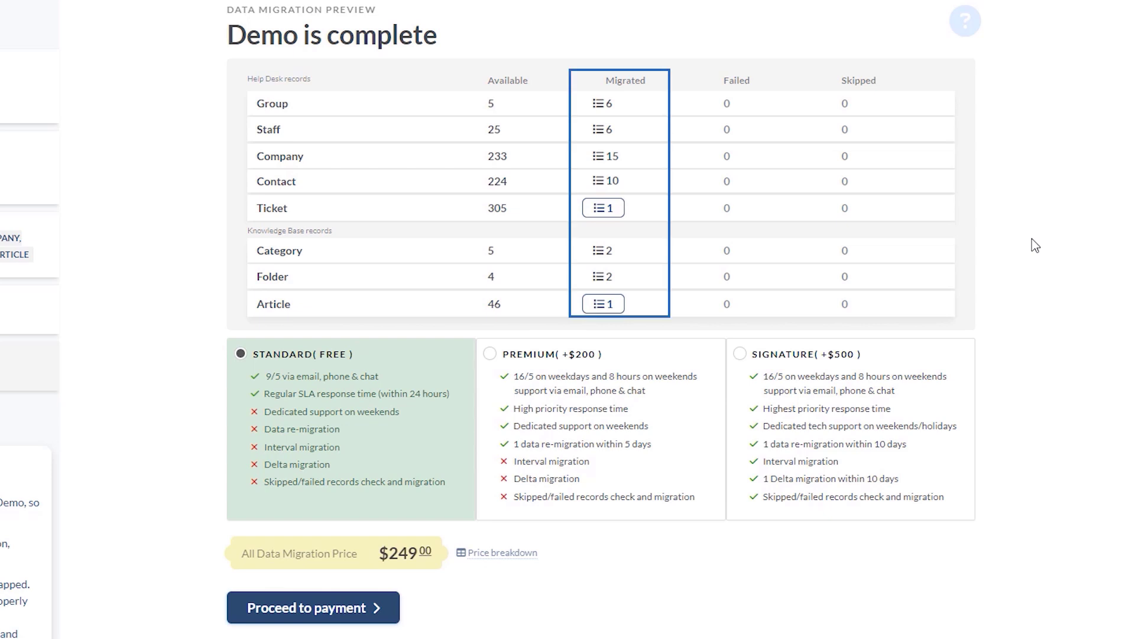
left_click(857, 80)
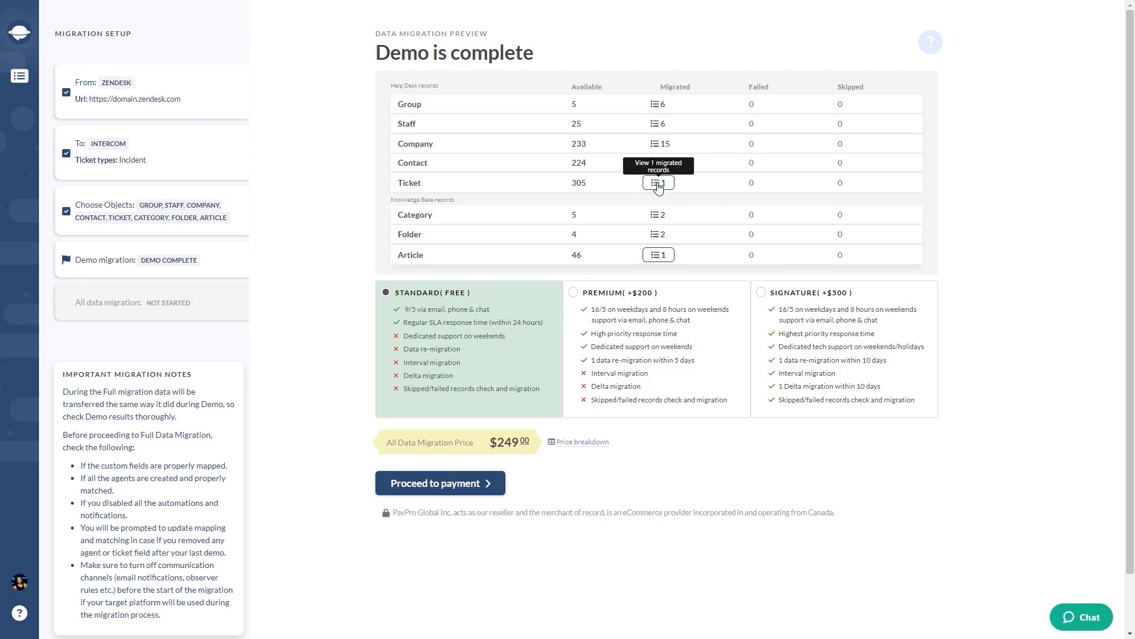
left_click(658, 182)
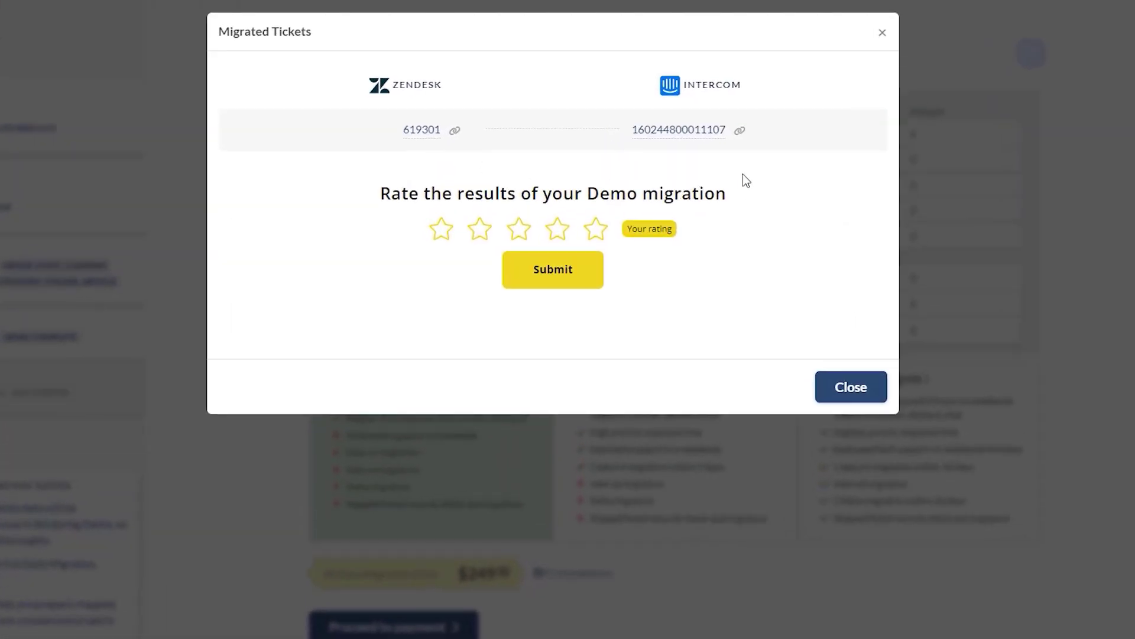
left_click(850, 386)
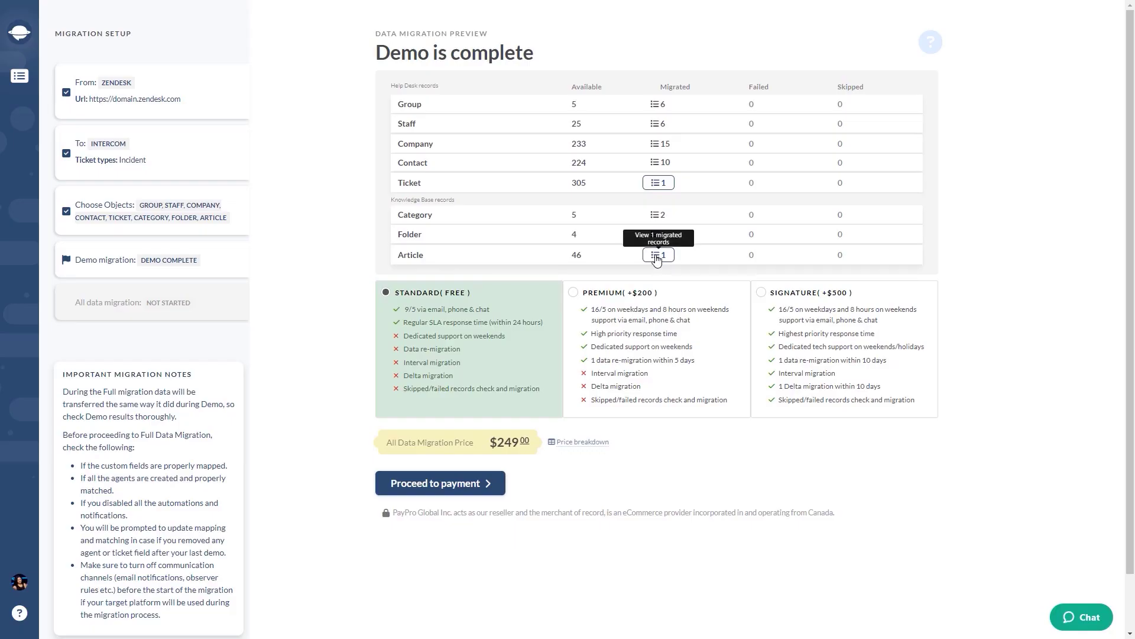
left_click(658, 255)
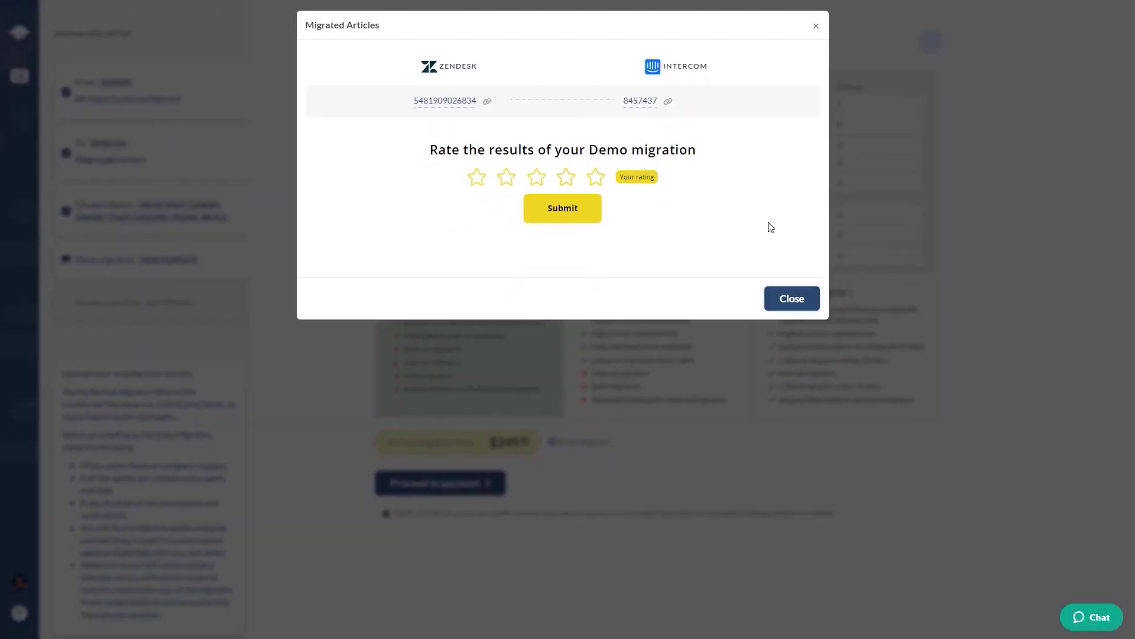
- Review the migrated demo article, then complete payment for the full data migration
left_click(791, 298)
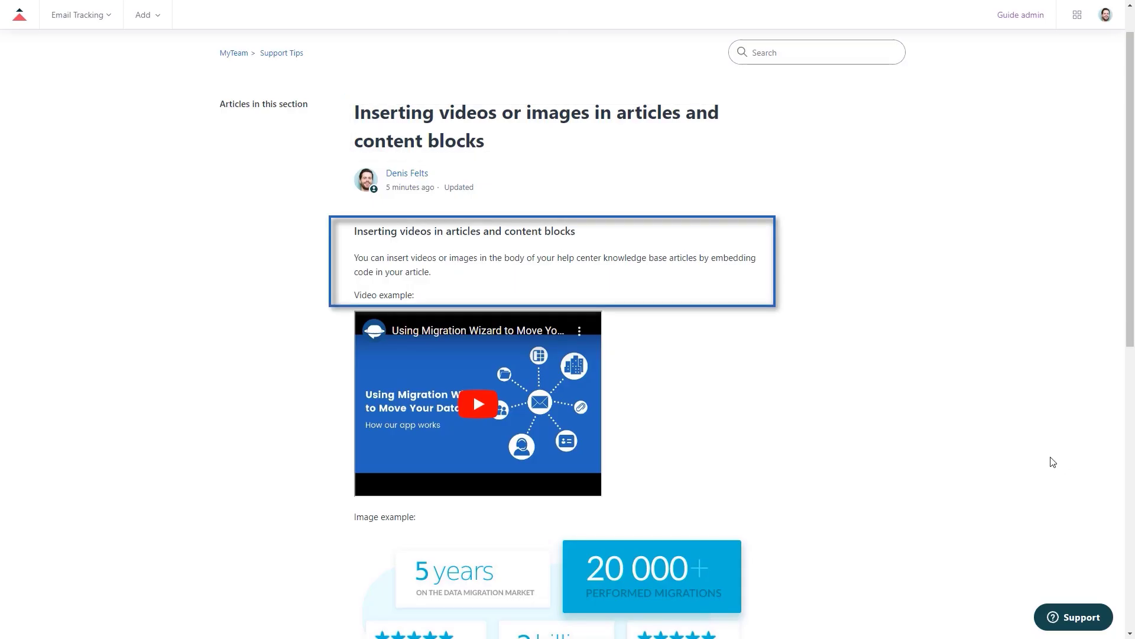
scroll("down", 3)
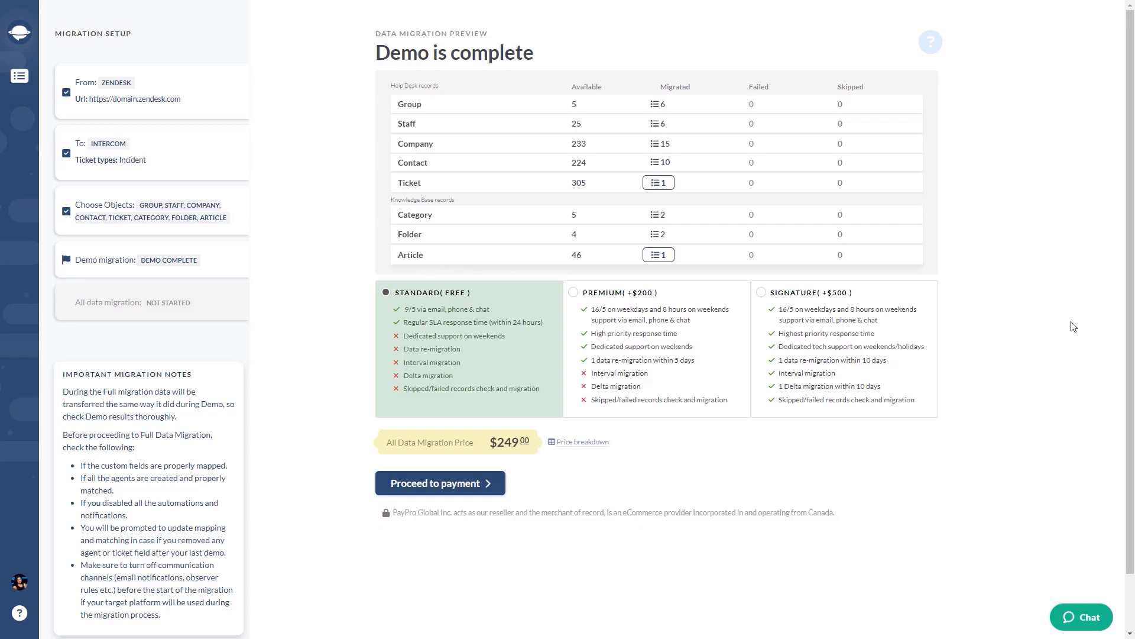
left_click(440, 483)
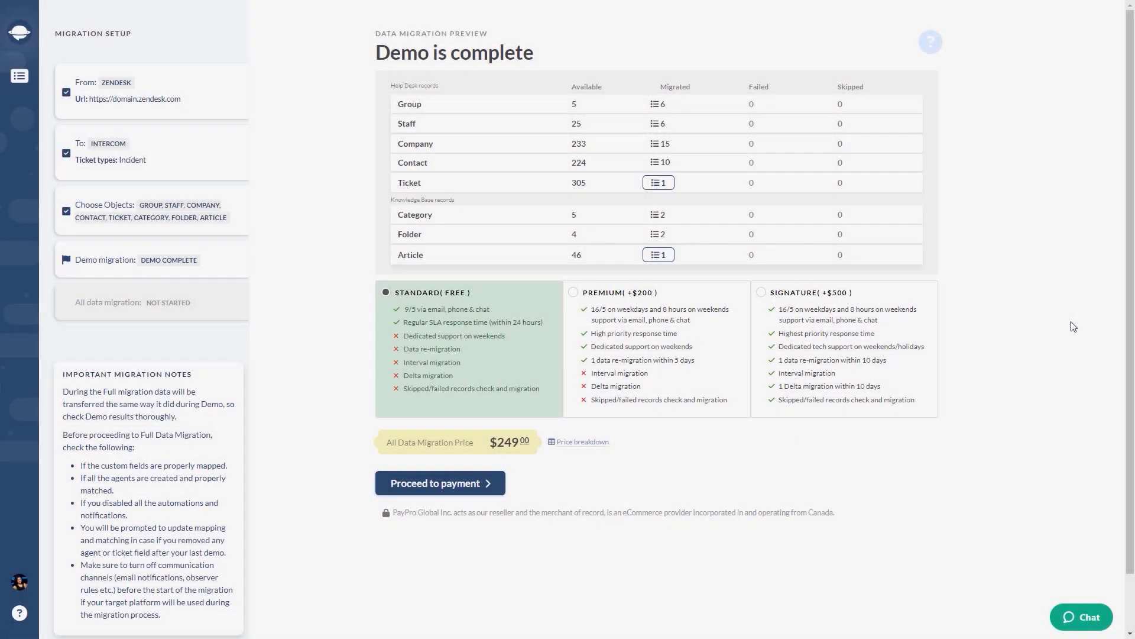
left_click(439, 483)
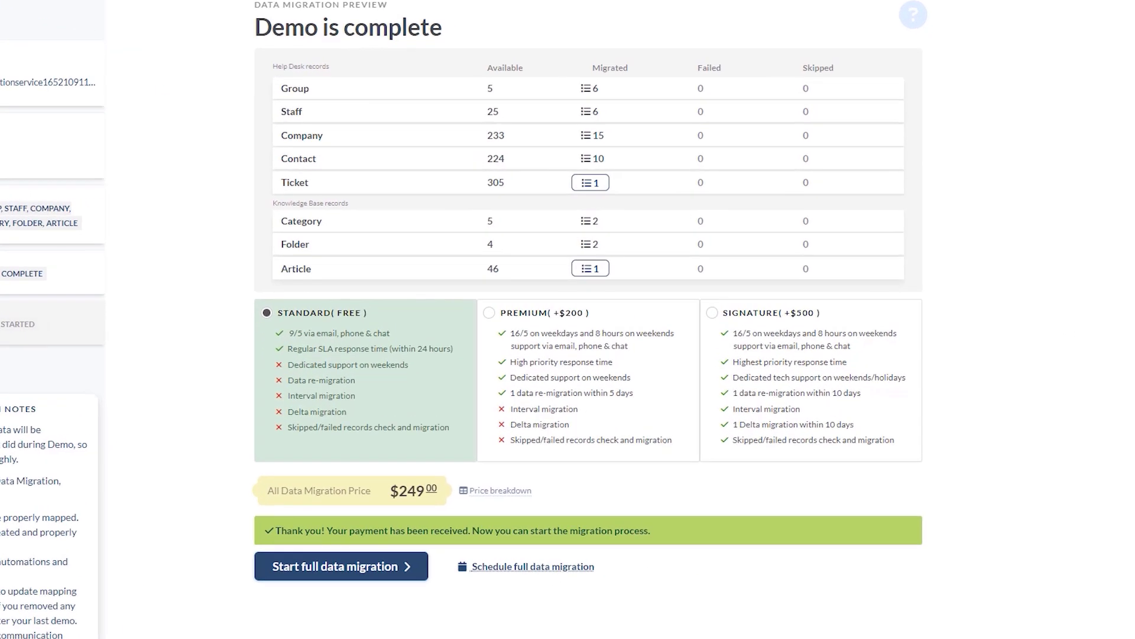
scroll("down", 3)
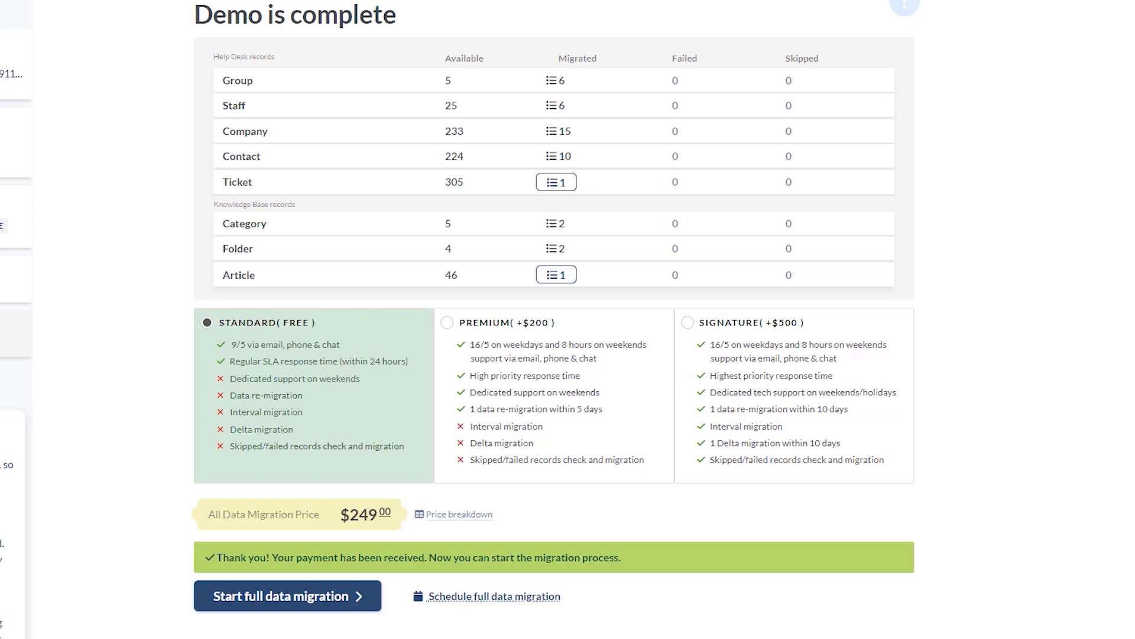